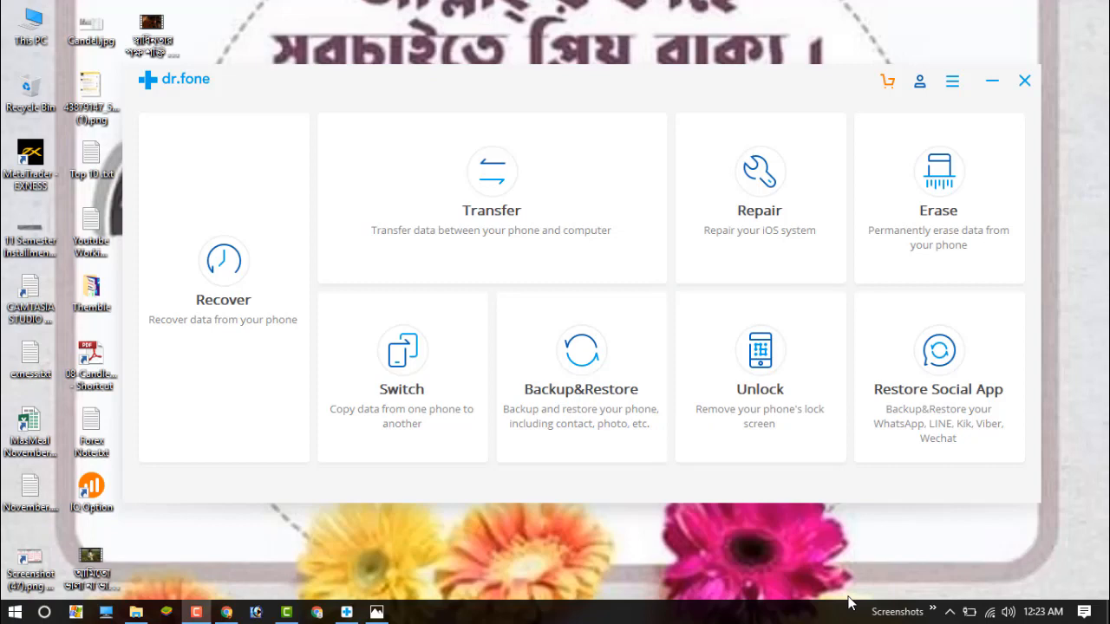
mouse_move(760, 350)
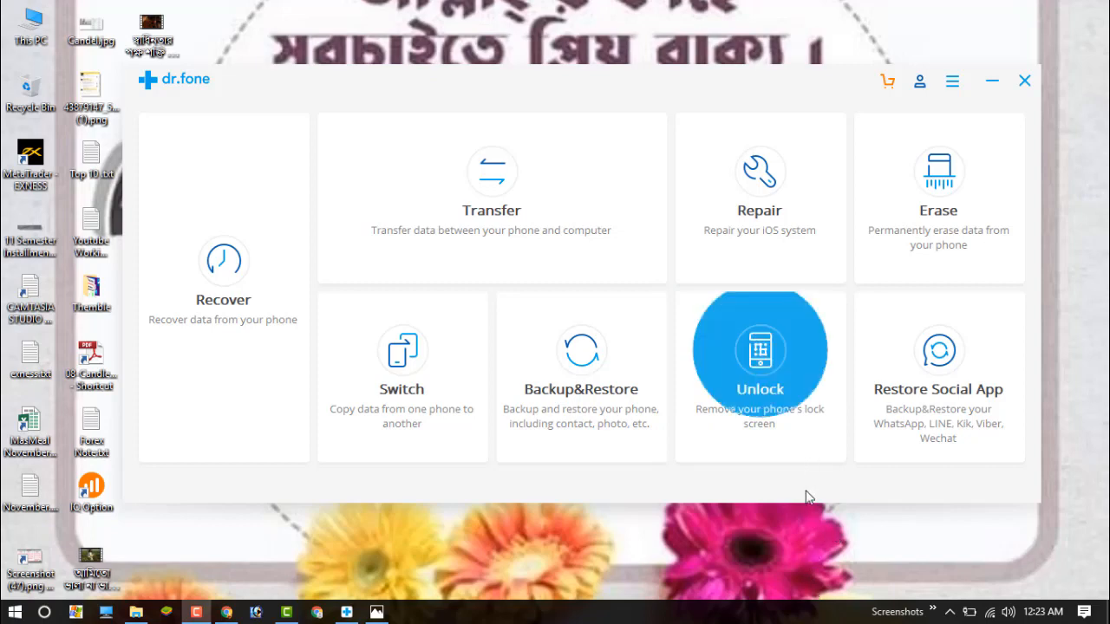
mouse_move(357, 82)
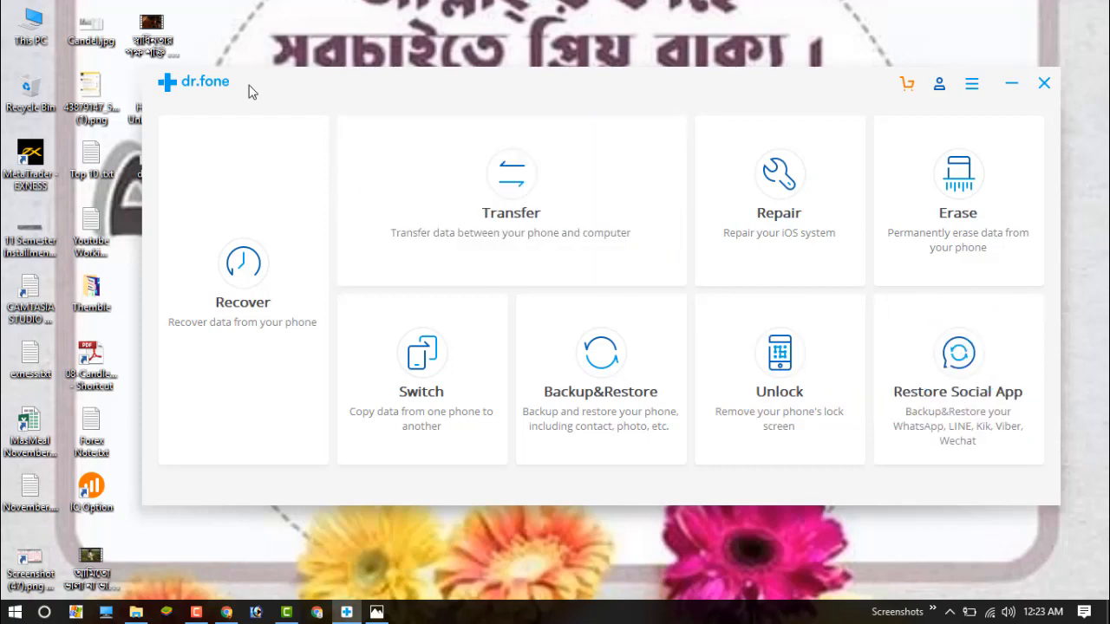
mouse_move(201, 95)
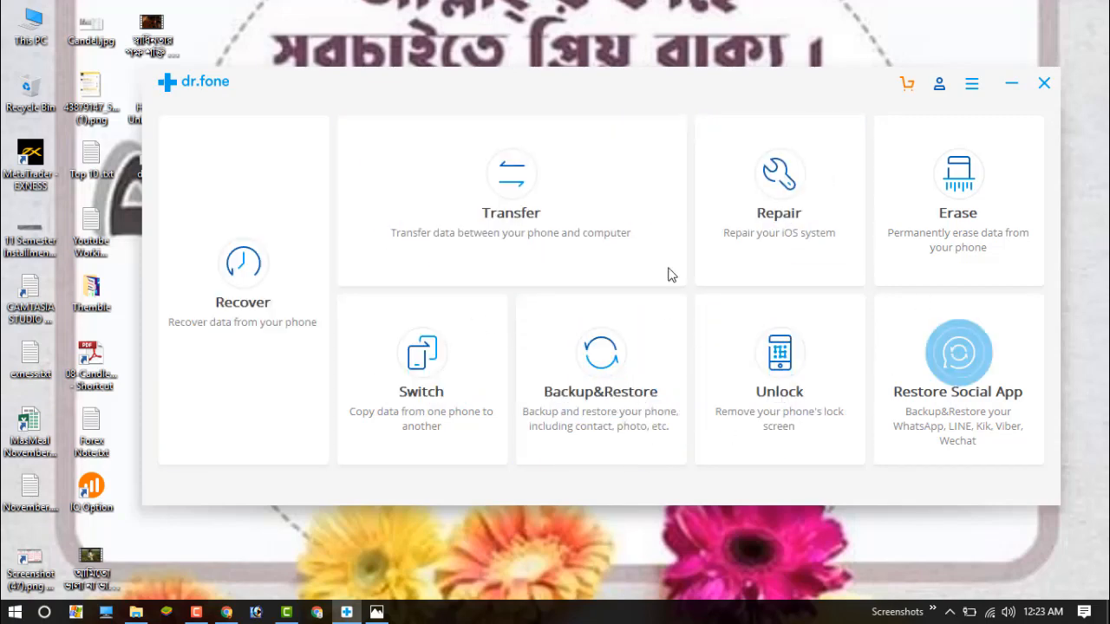
mouse_move(242, 260)
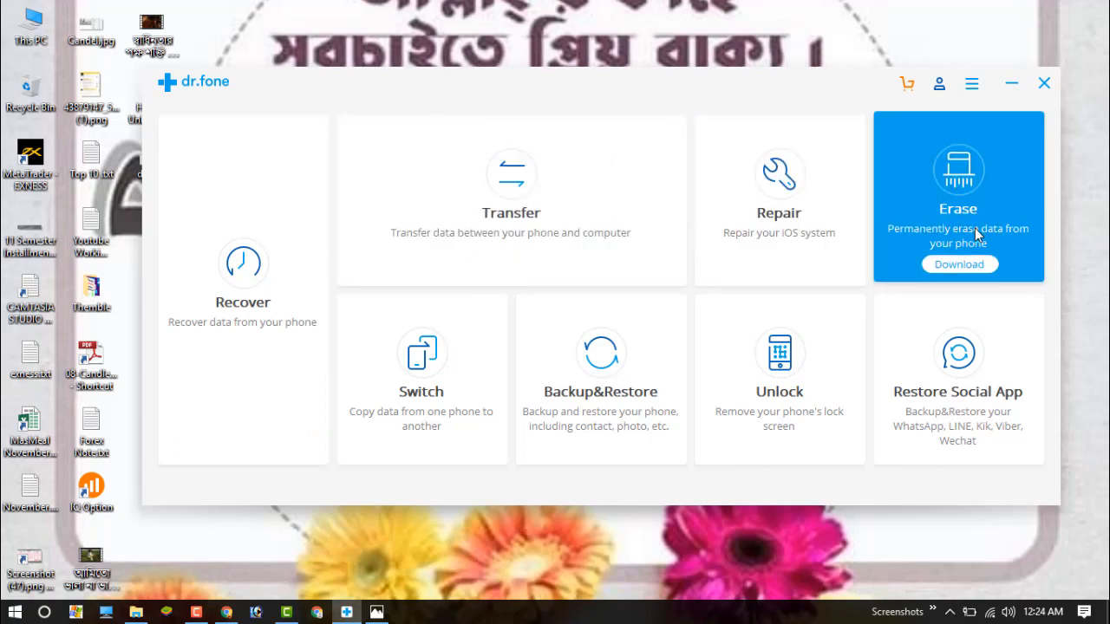
mouse_move(422, 376)
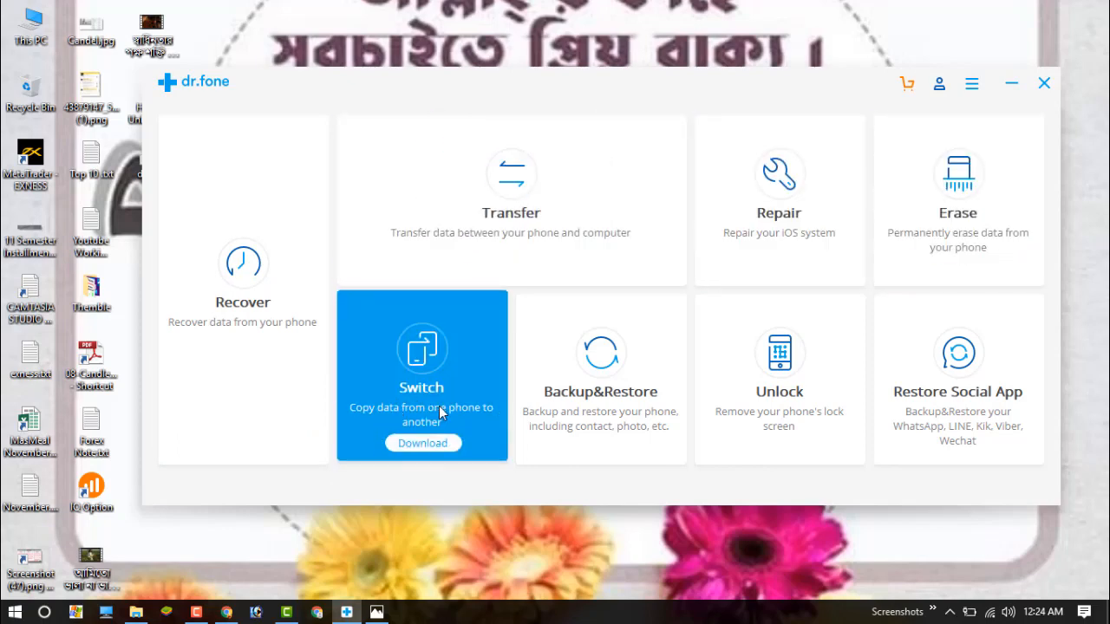
mouse_move(777, 375)
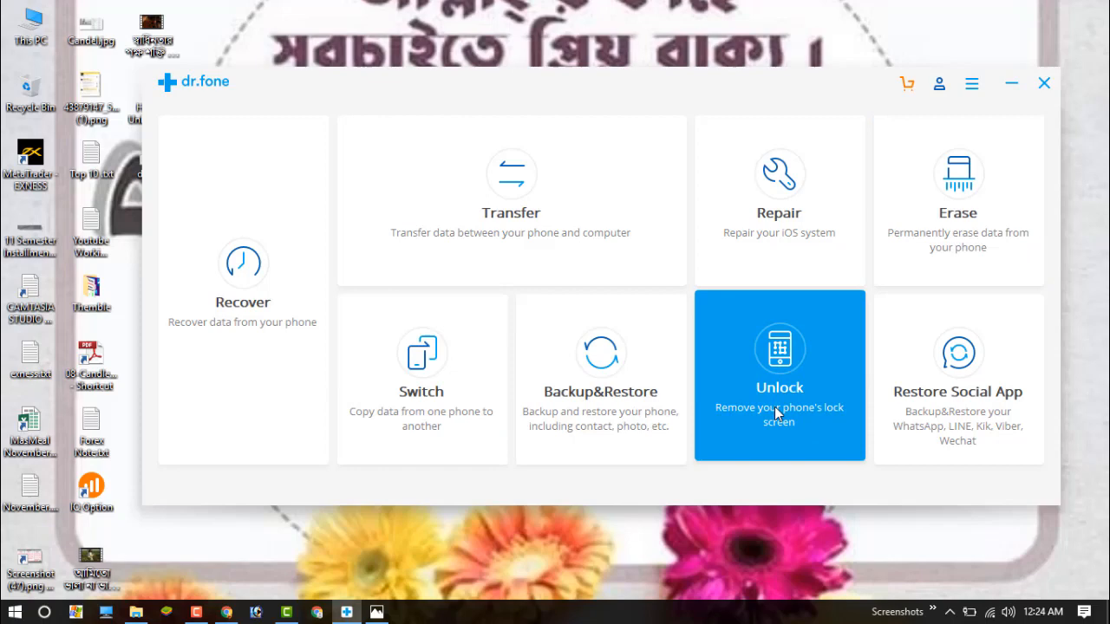
mouse_move(971, 362)
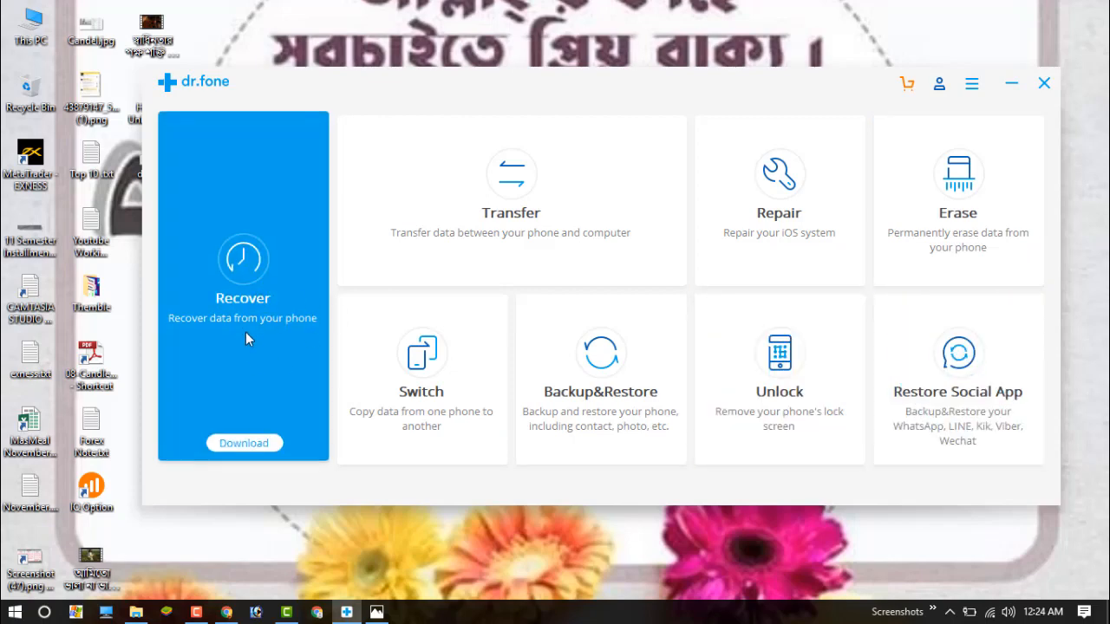
mouse_move(281, 340)
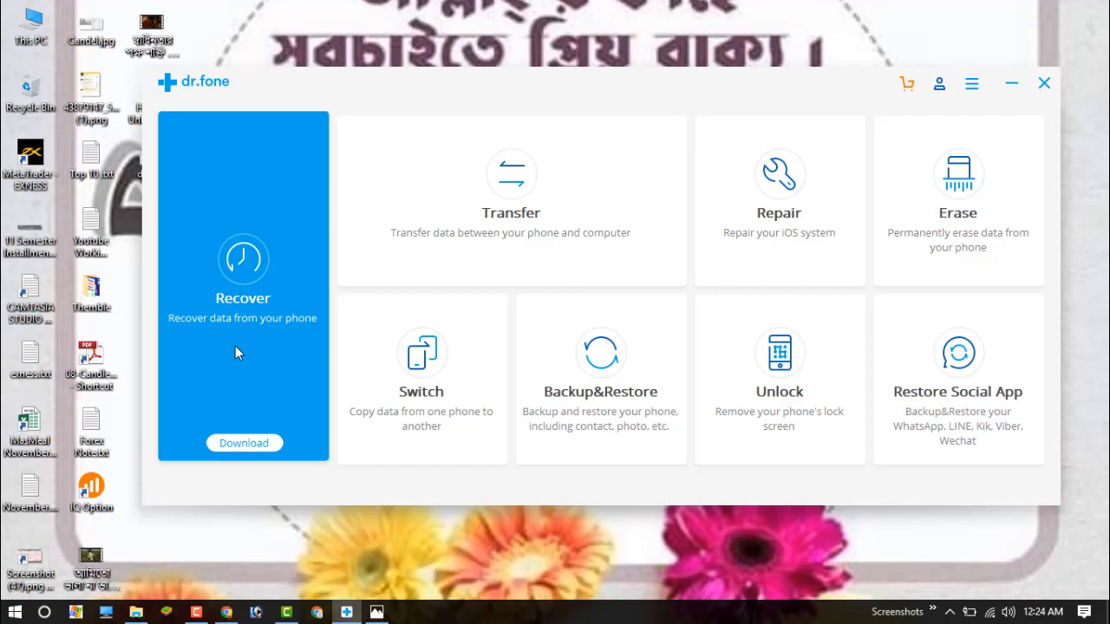
mouse_move(263, 331)
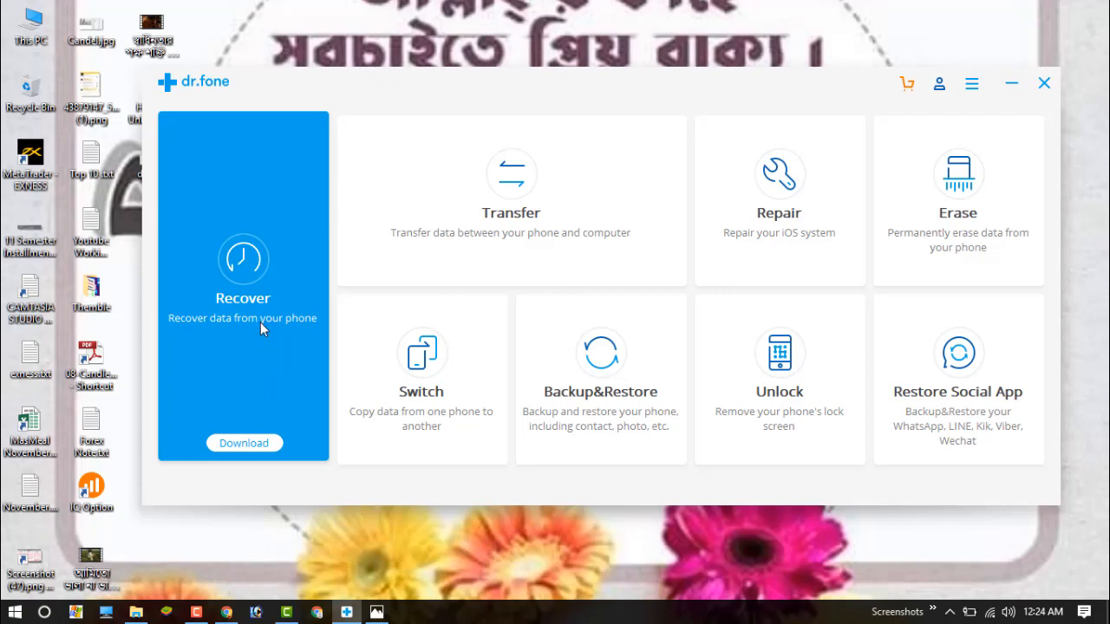
mouse_move(269, 362)
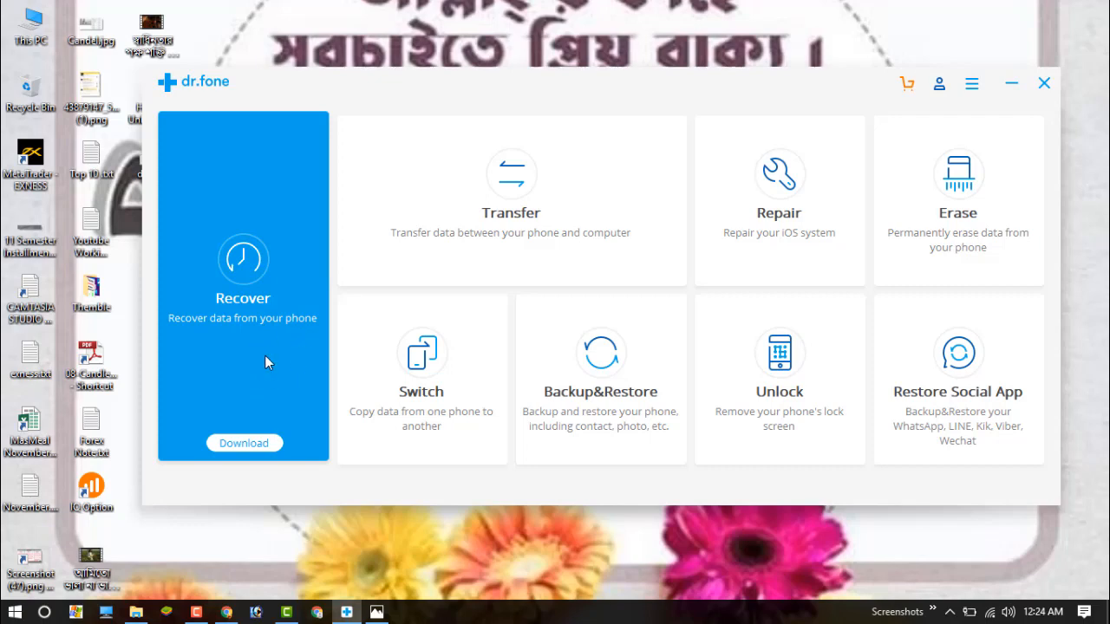
mouse_move(278, 350)
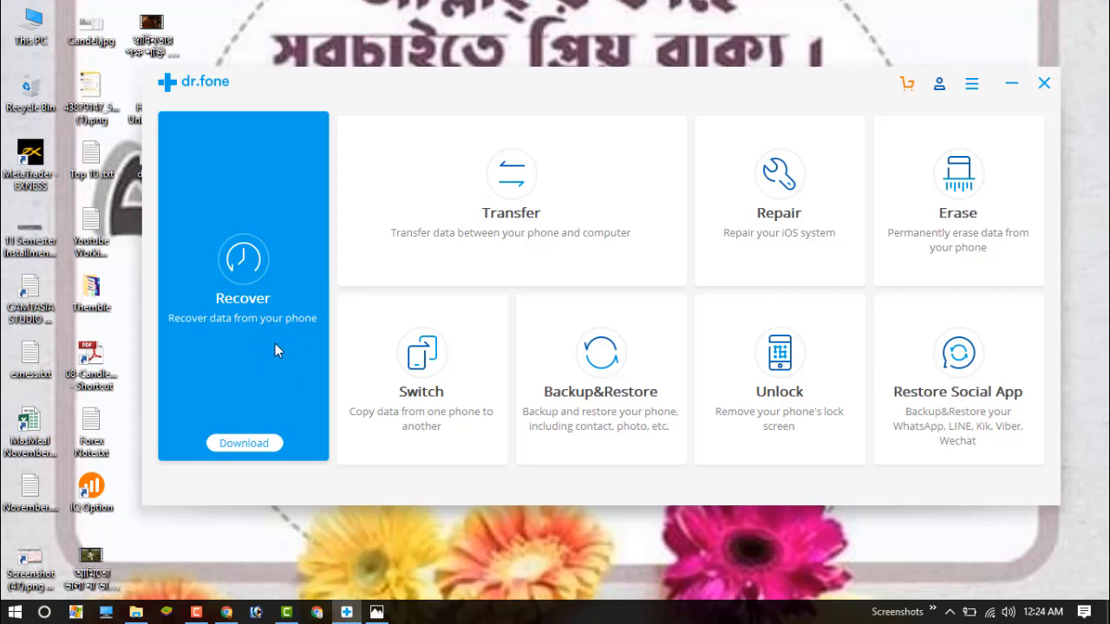
mouse_move(274, 399)
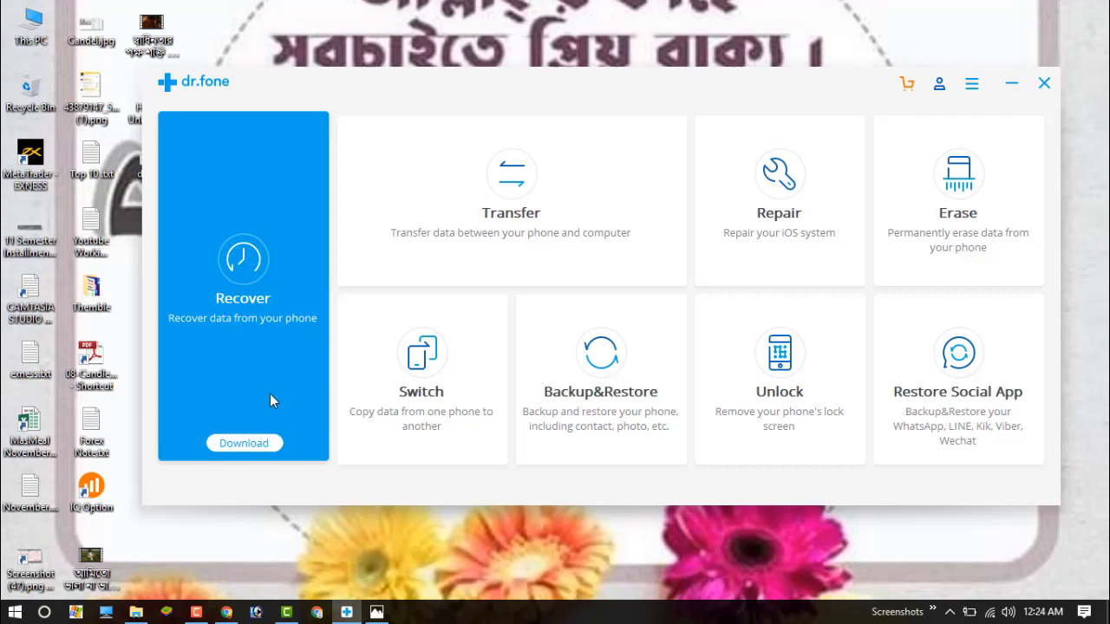
mouse_move(227, 309)
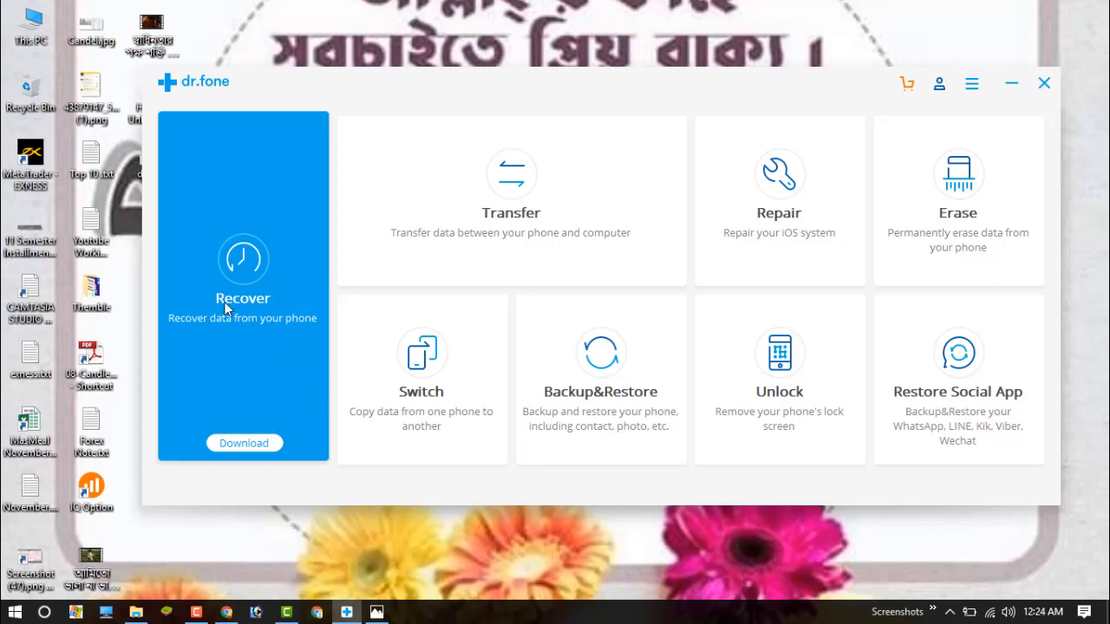
mouse_move(275, 324)
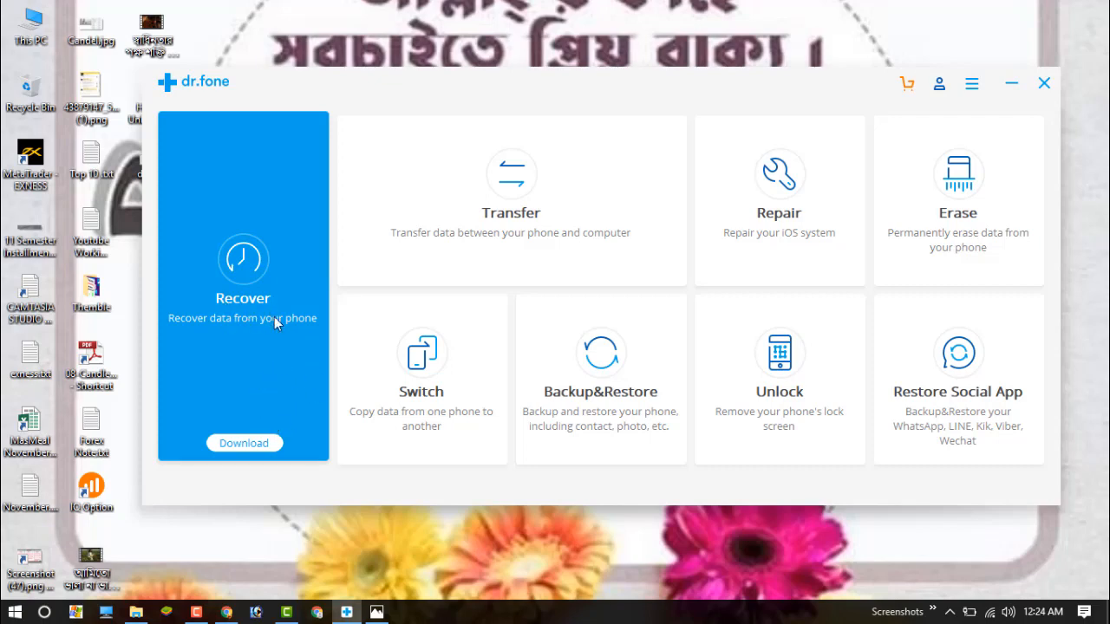
mouse_move(257, 357)
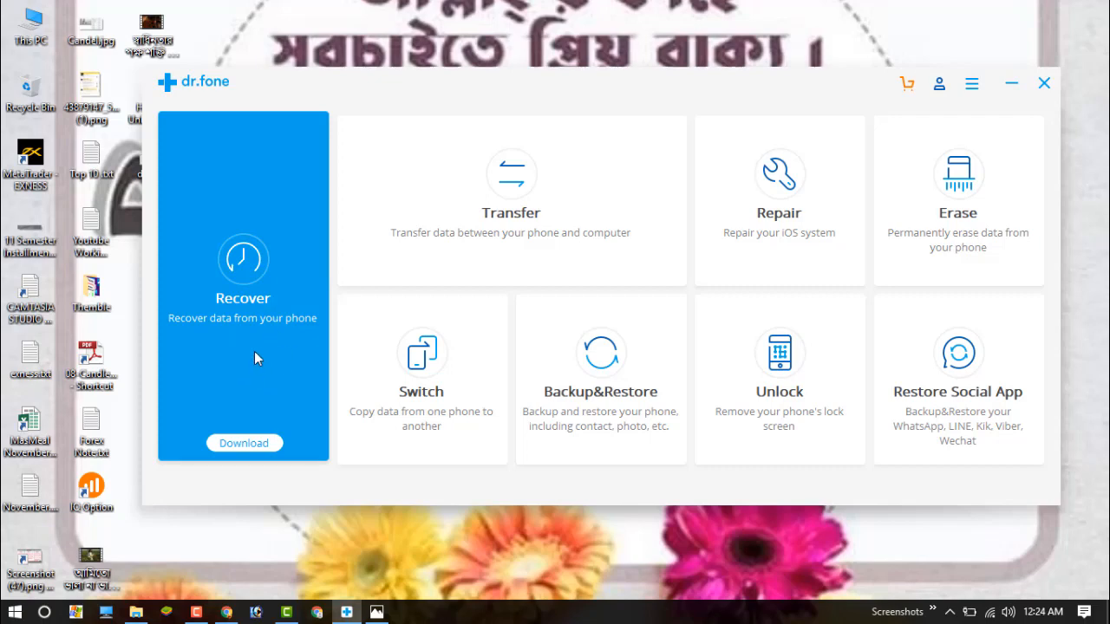
mouse_move(541, 234)
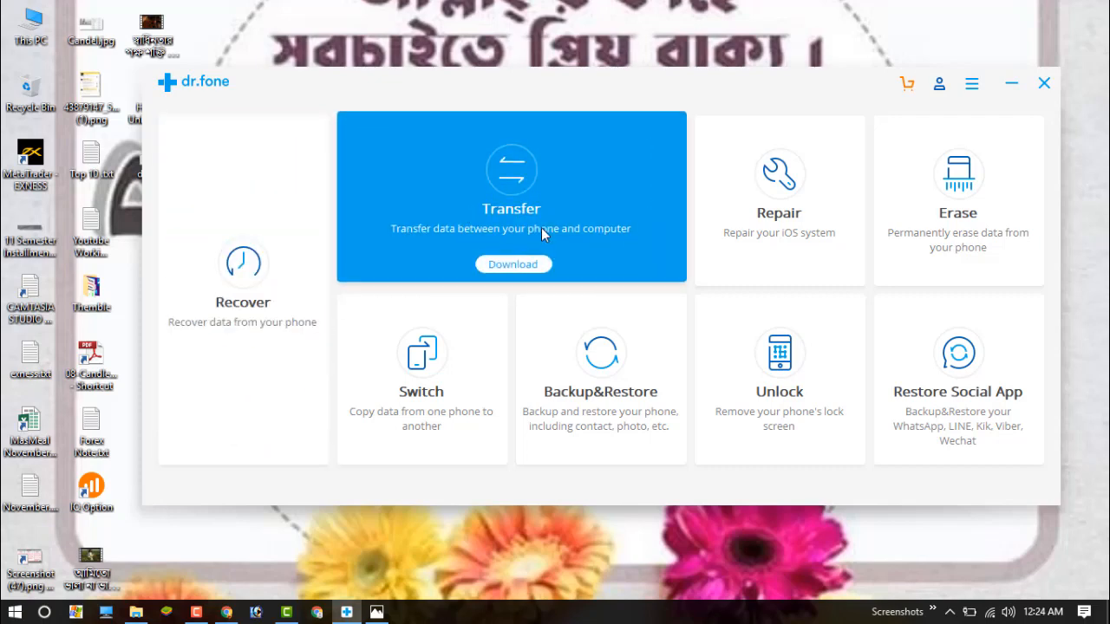
mouse_move(555, 246)
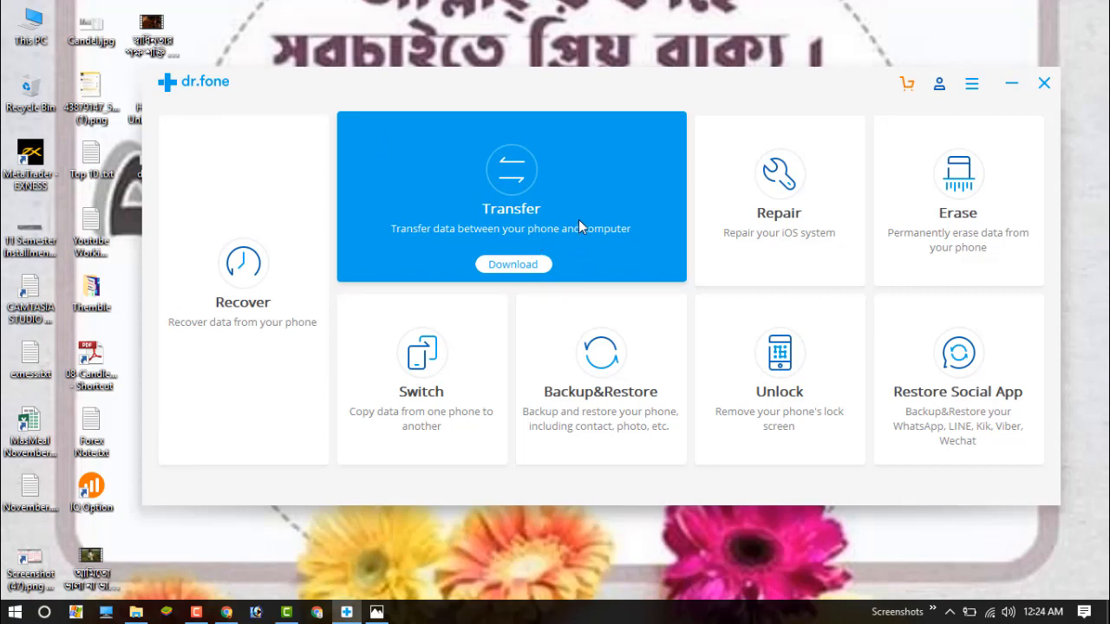
mouse_move(512, 208)
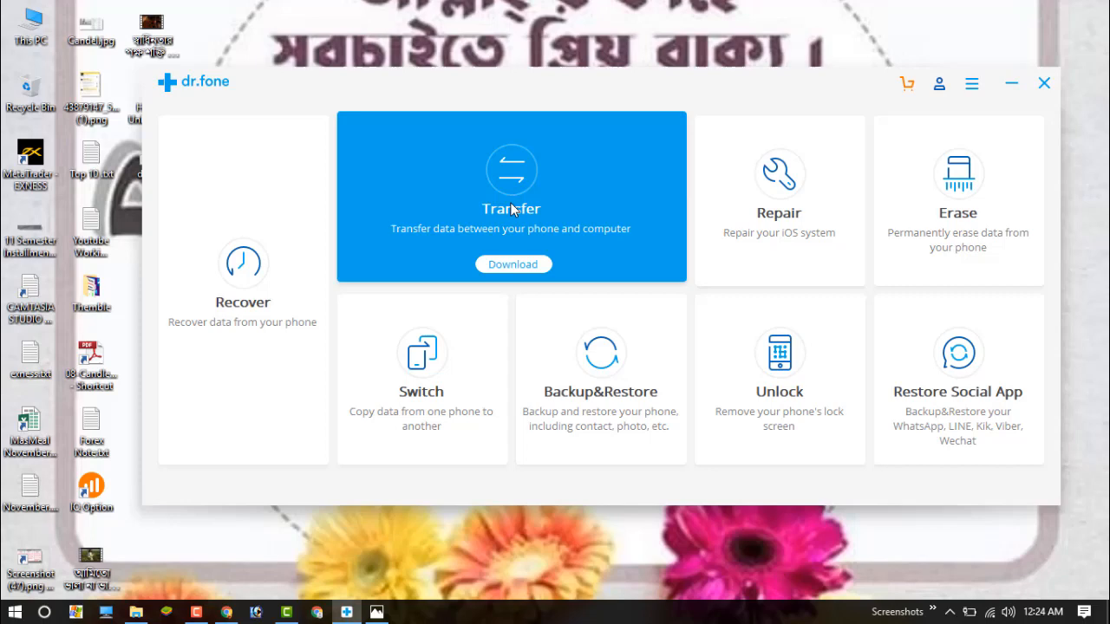
mouse_move(421, 378)
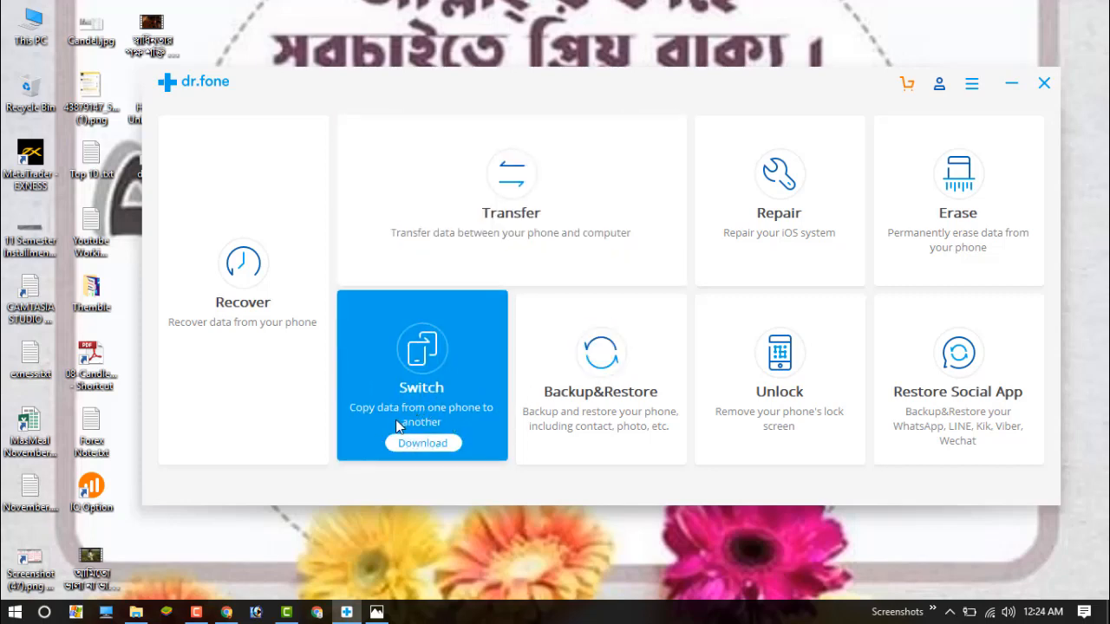
mouse_move(413, 423)
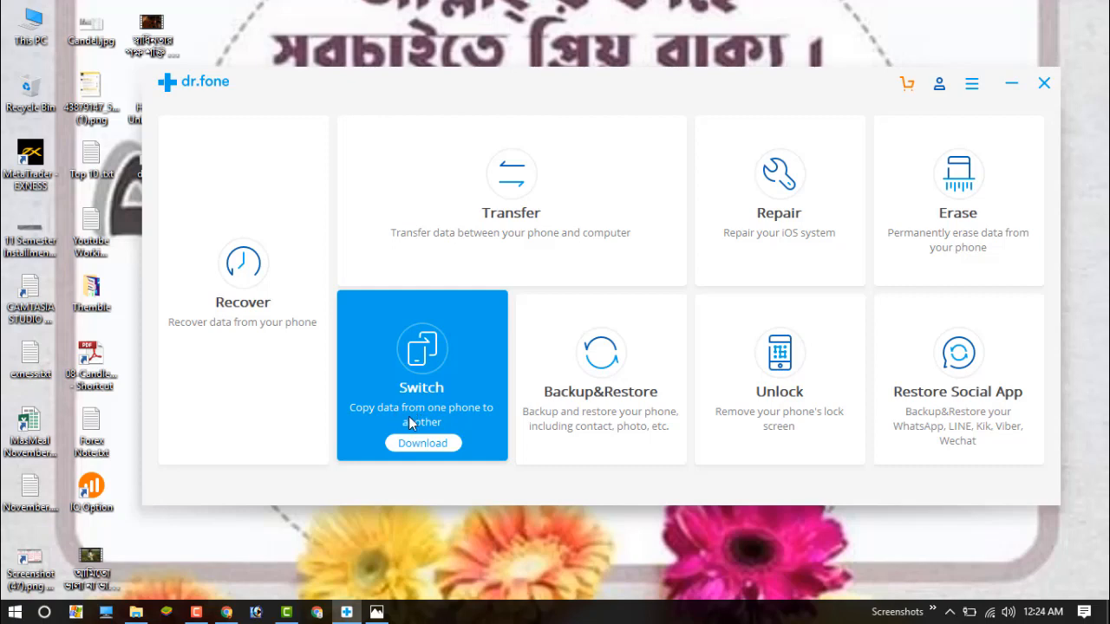
mouse_move(434, 436)
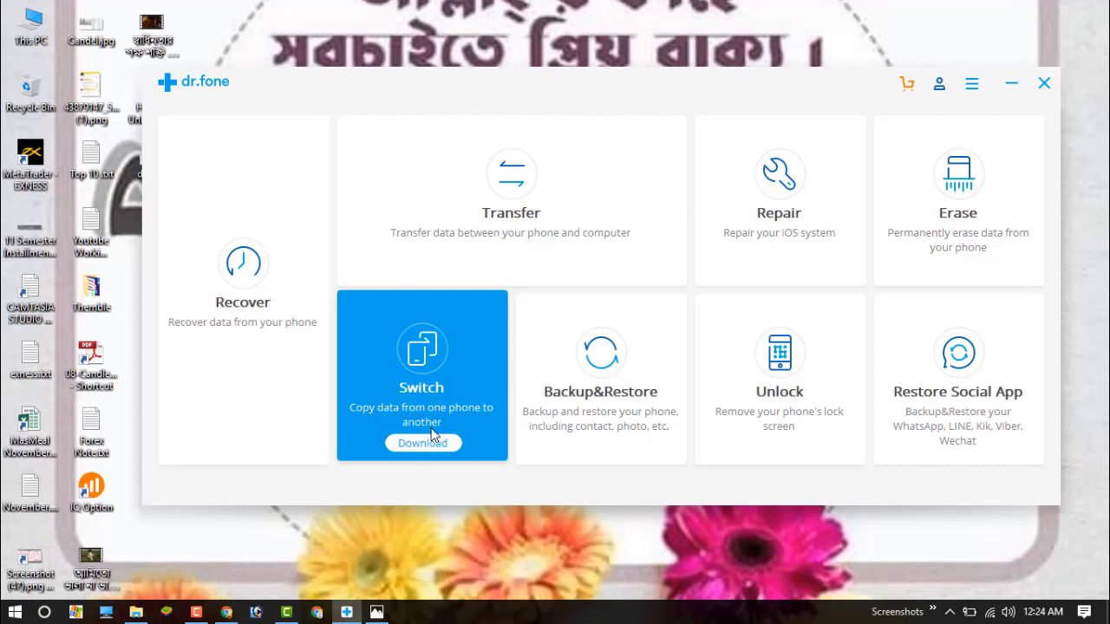
mouse_move(460, 416)
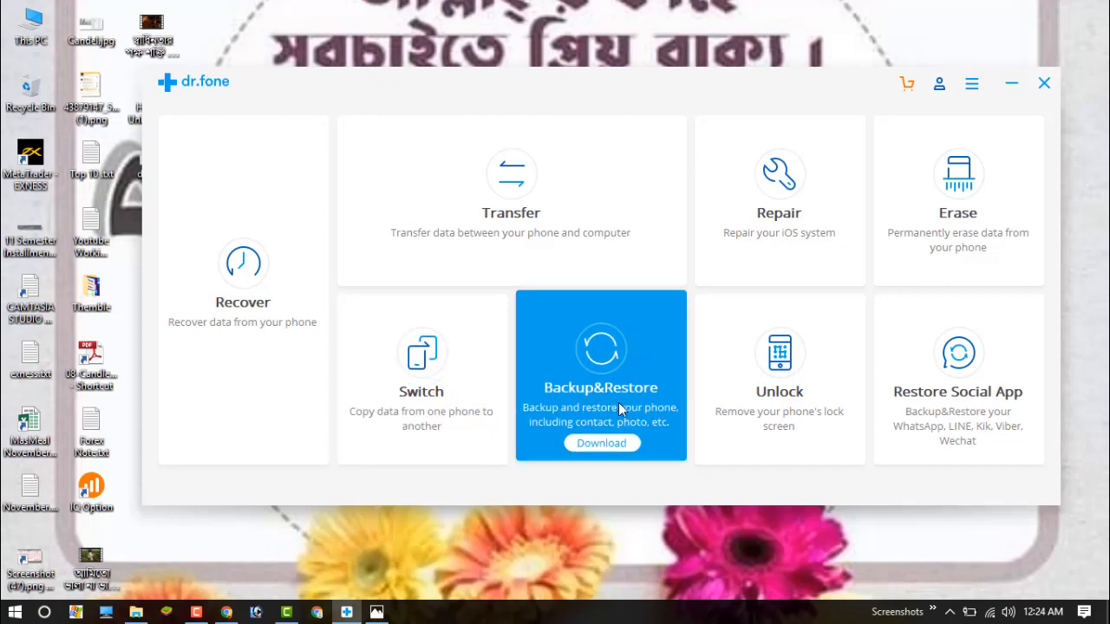
mouse_move(610, 409)
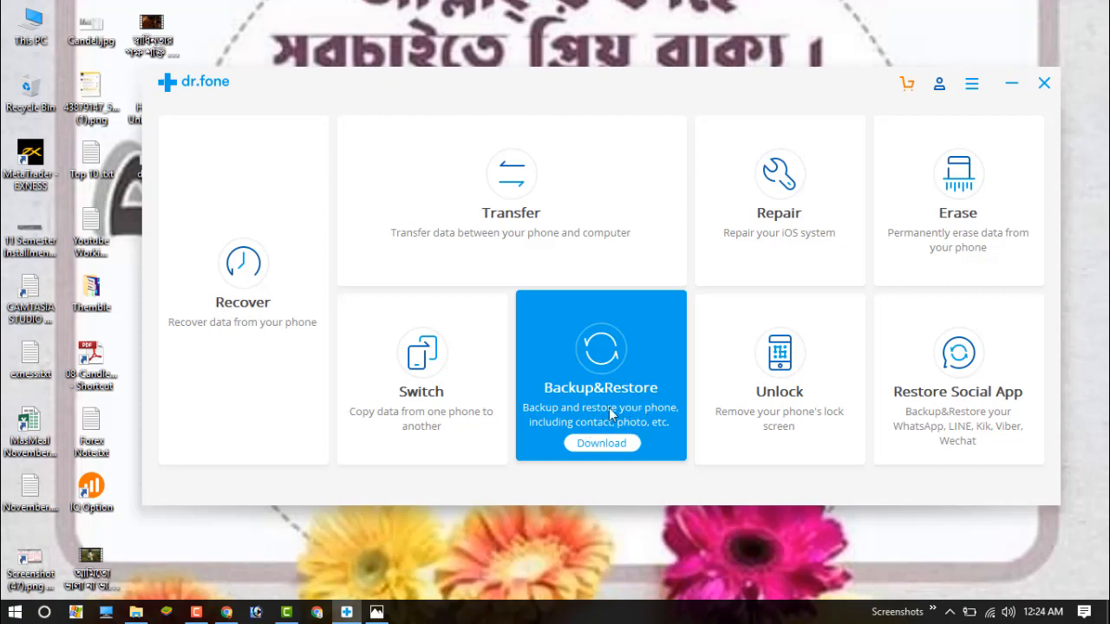
mouse_move(778, 199)
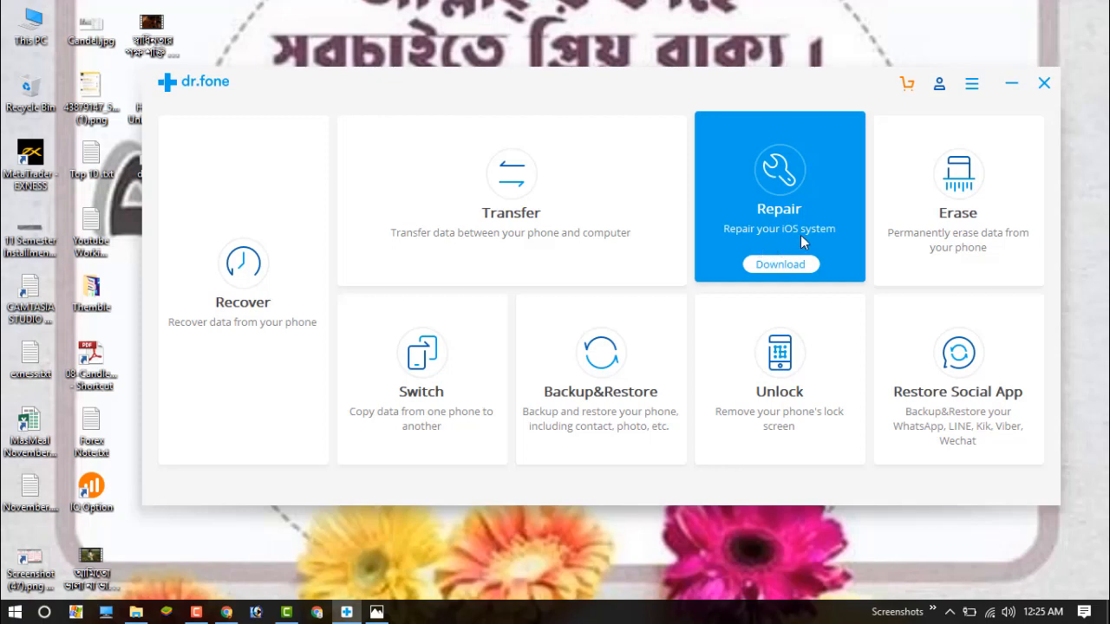
mouse_move(758, 241)
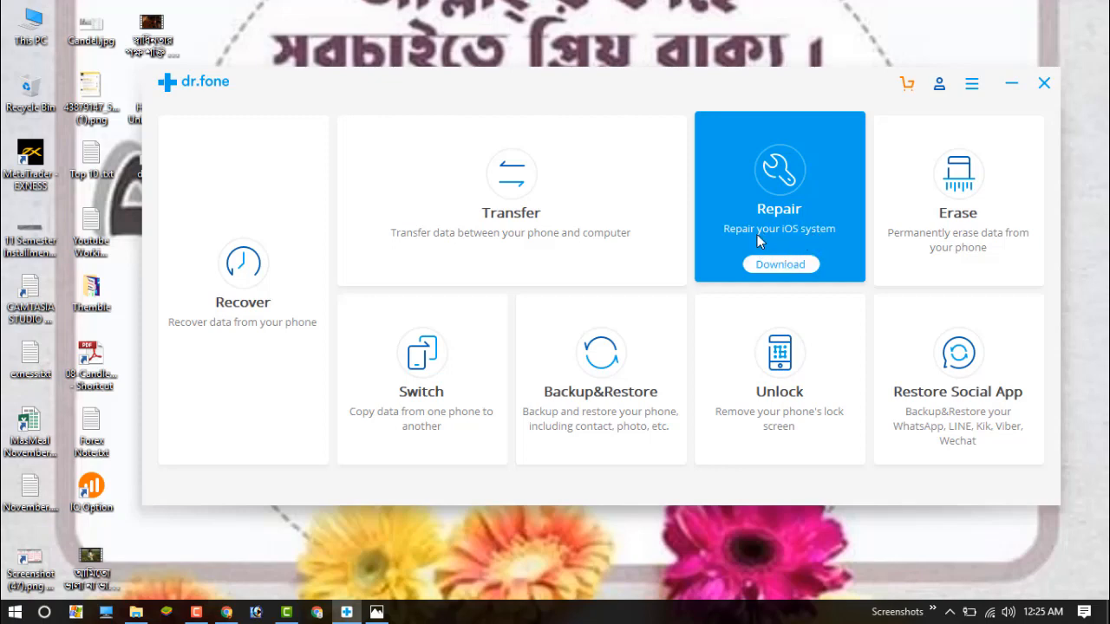
mouse_move(777, 198)
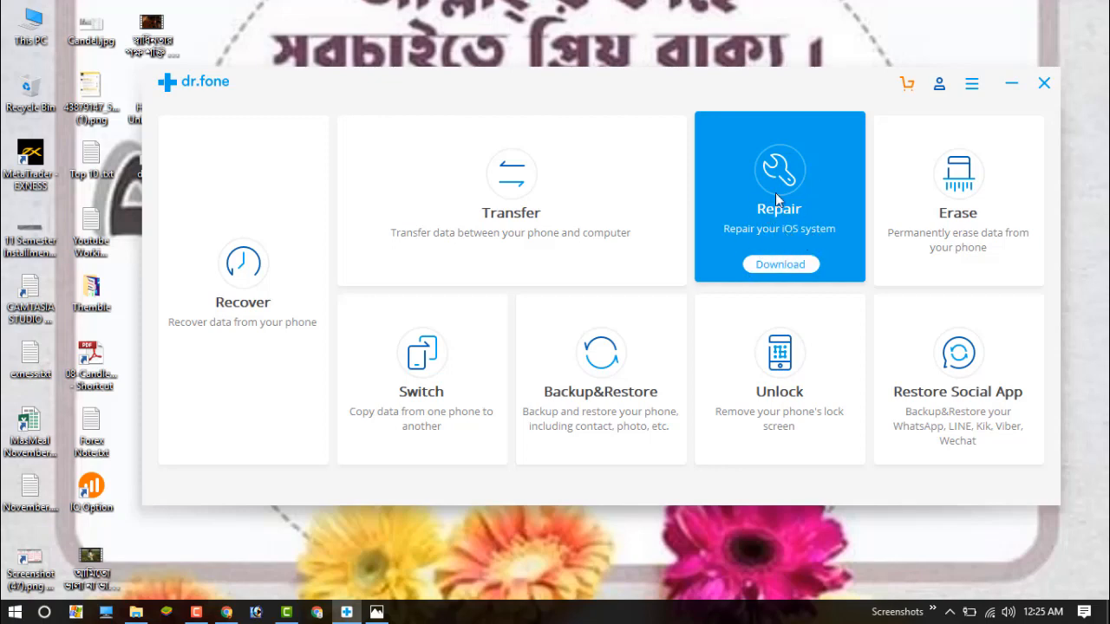
mouse_move(795, 450)
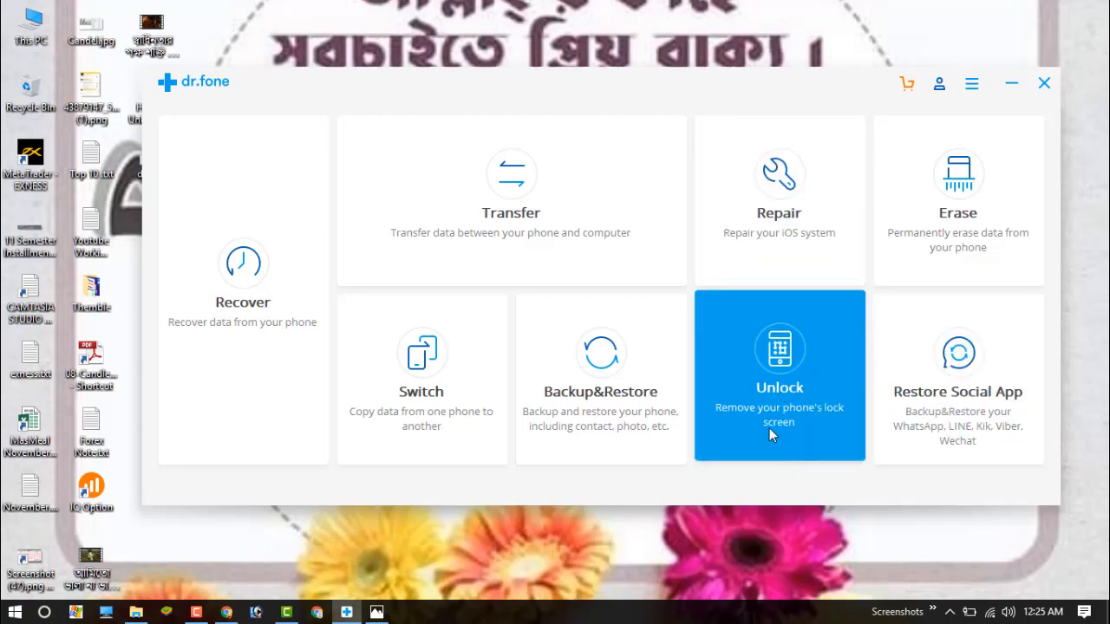
mouse_move(846, 416)
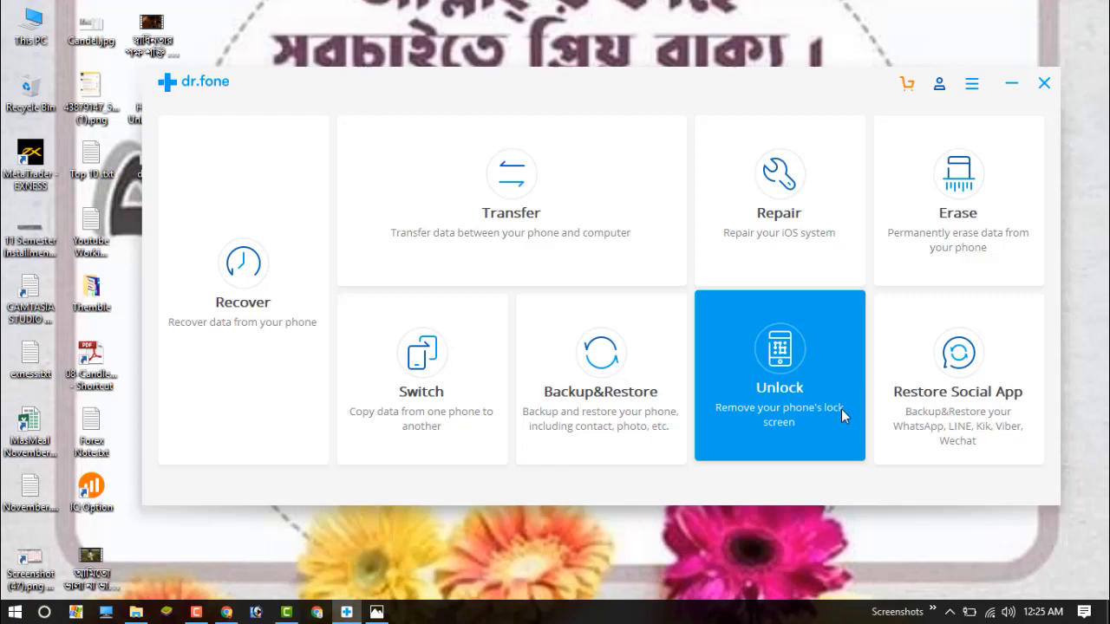
mouse_move(797, 434)
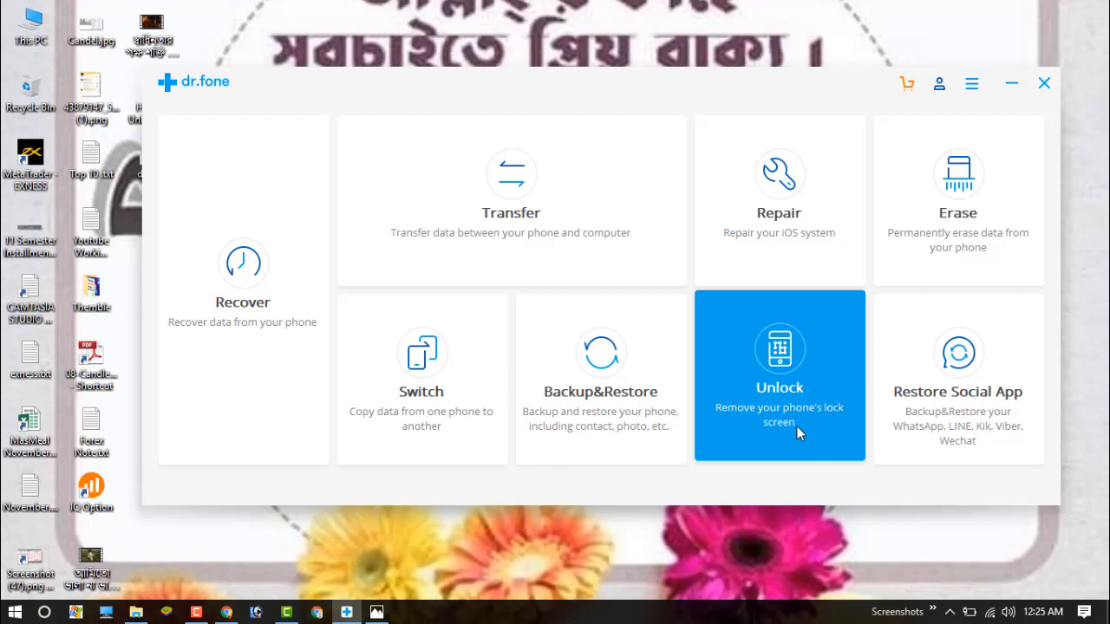
mouse_move(788, 340)
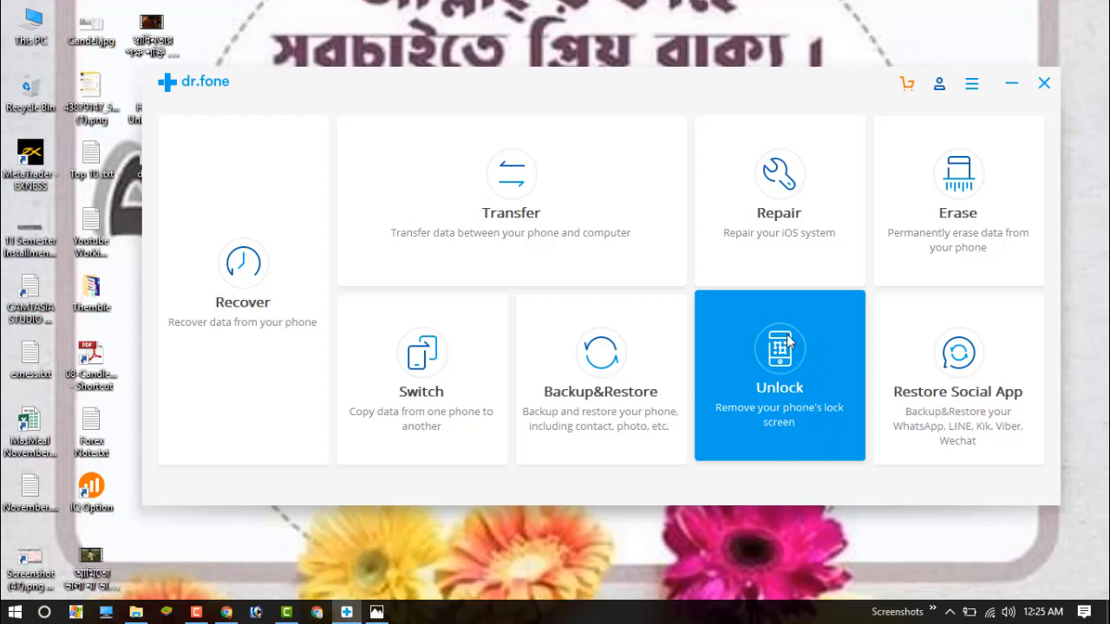
mouse_move(958, 234)
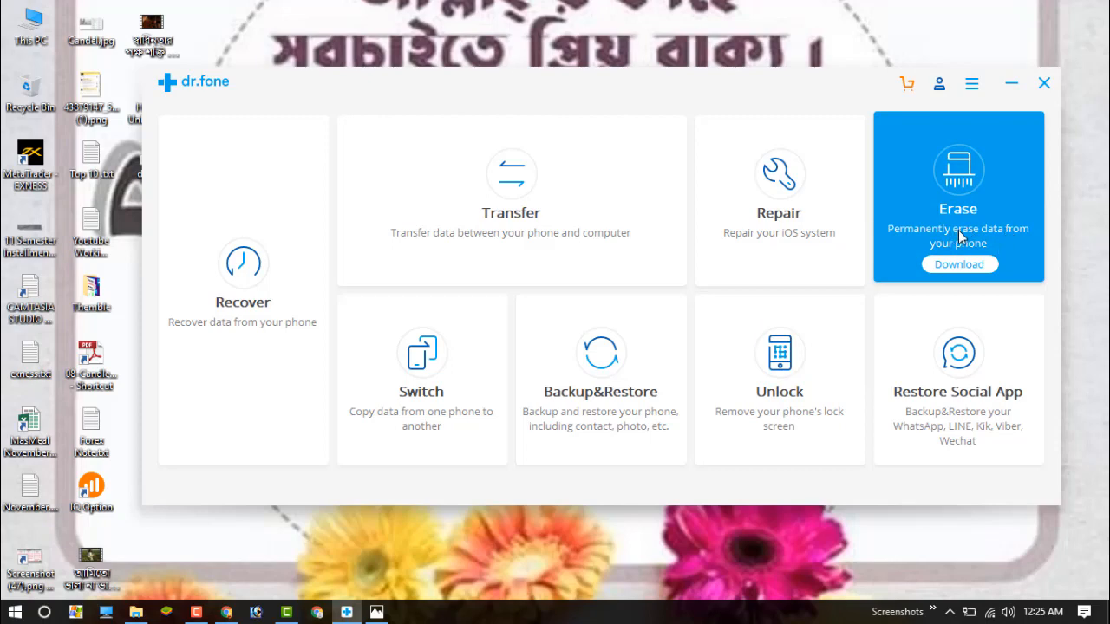
mouse_move(971, 241)
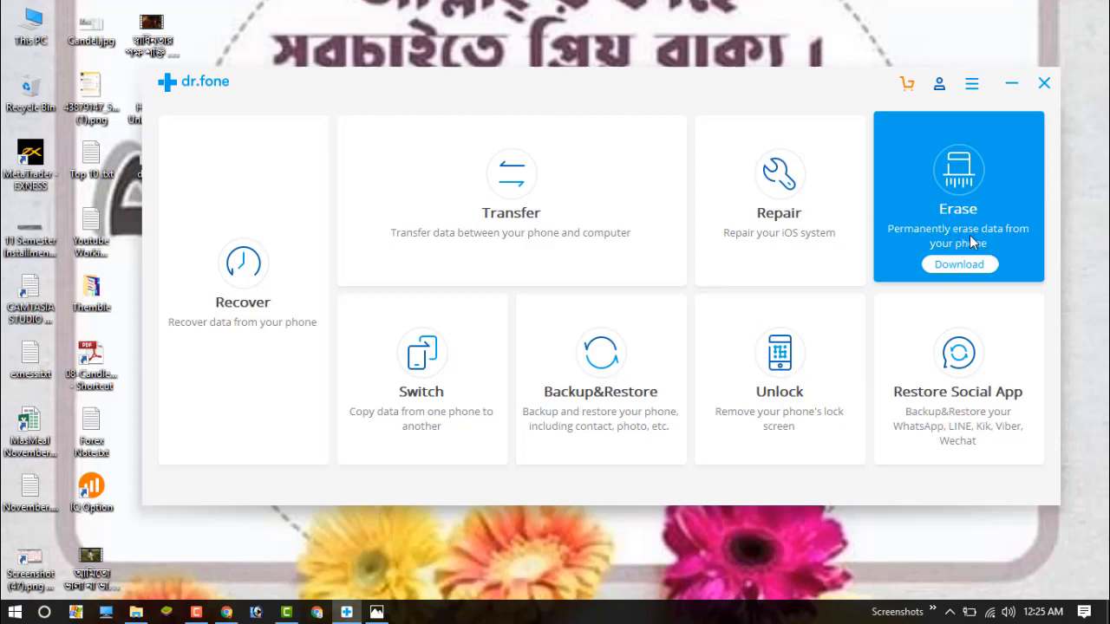
mouse_move(980, 244)
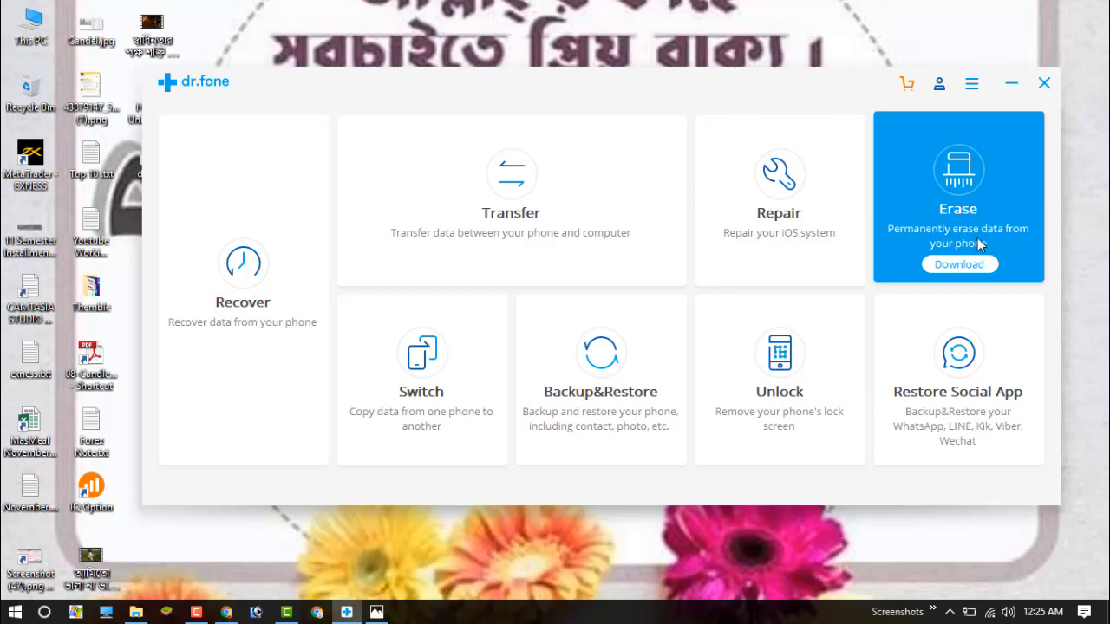
mouse_move(779, 378)
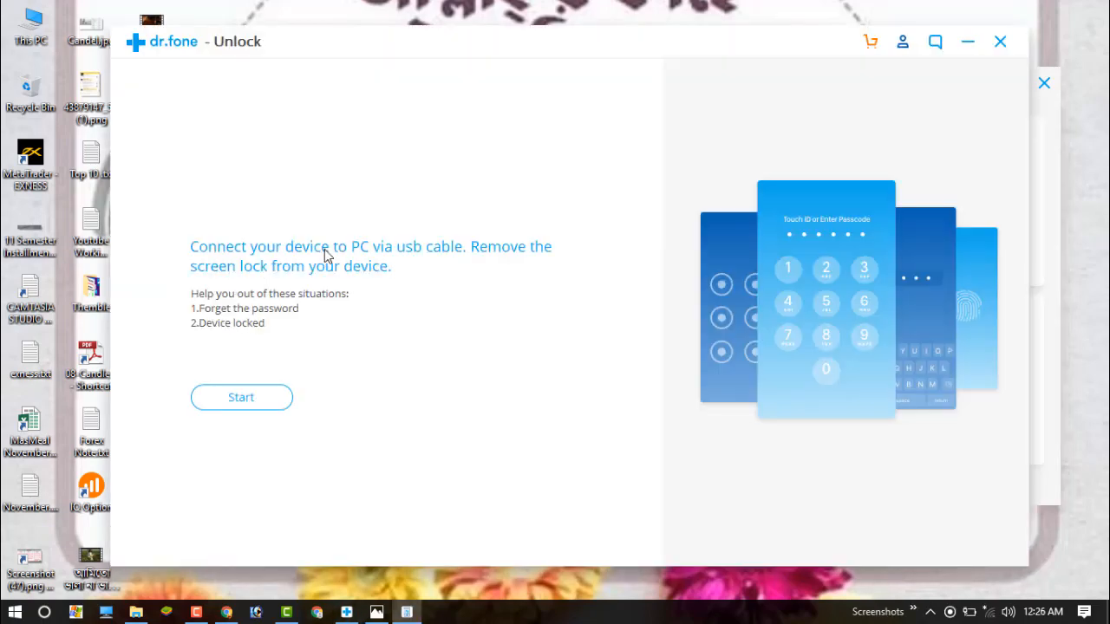
mouse_move(371, 271)
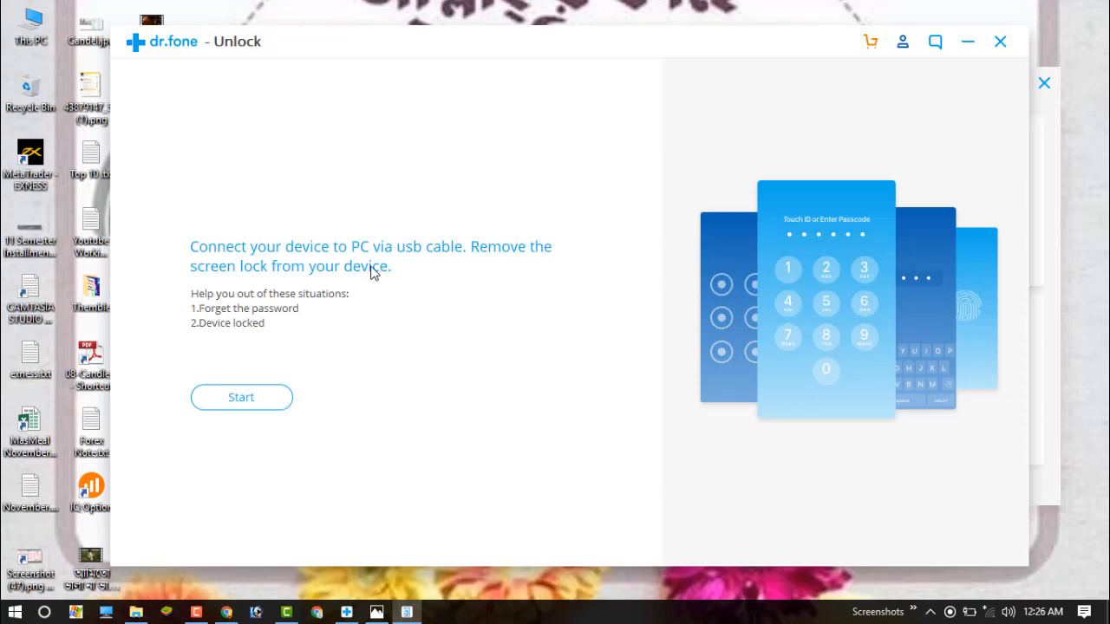
mouse_move(475, 336)
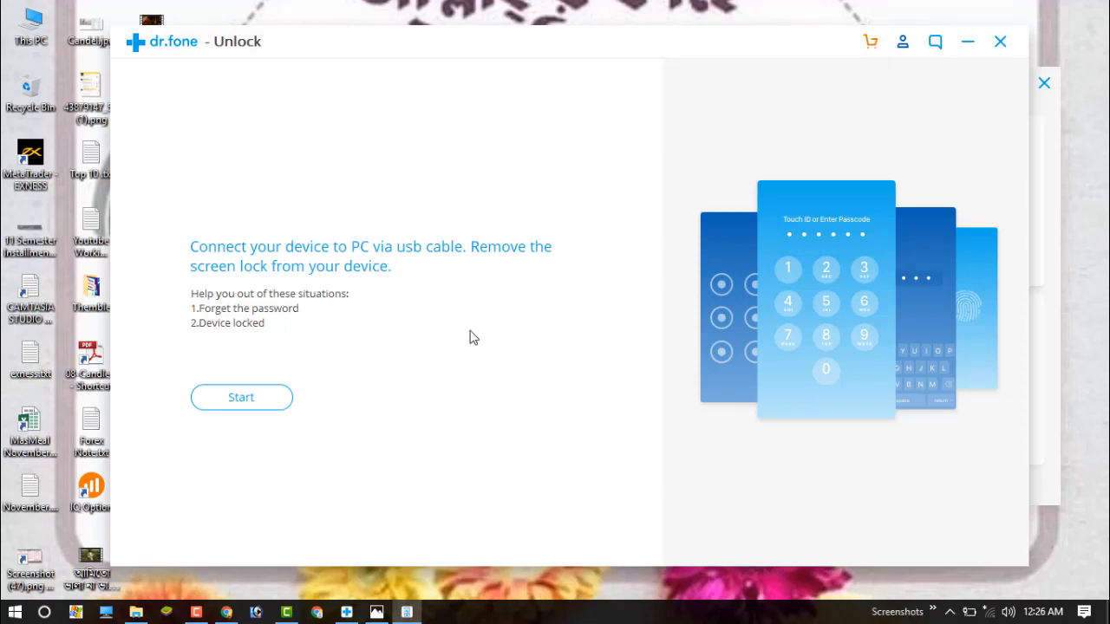
mouse_move(274, 284)
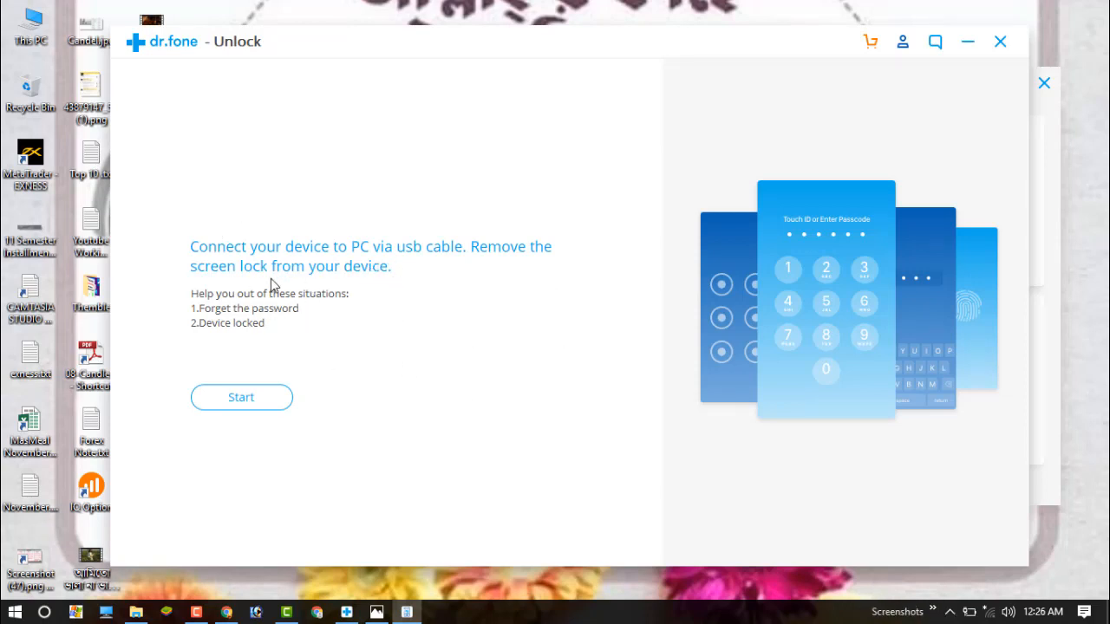
mouse_move(373, 263)
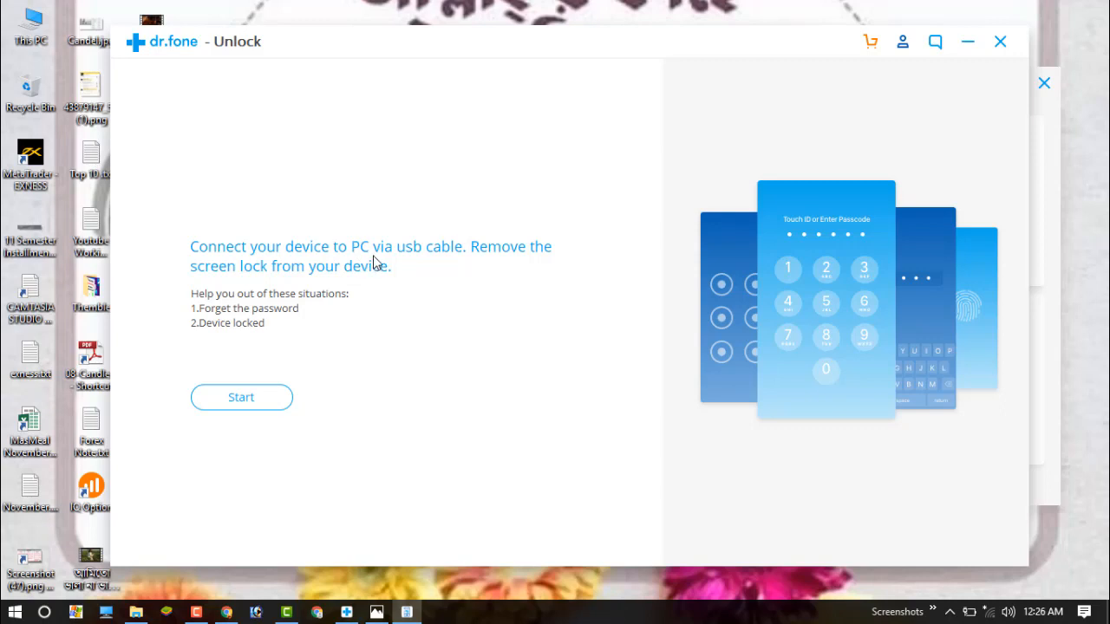
mouse_move(555, 271)
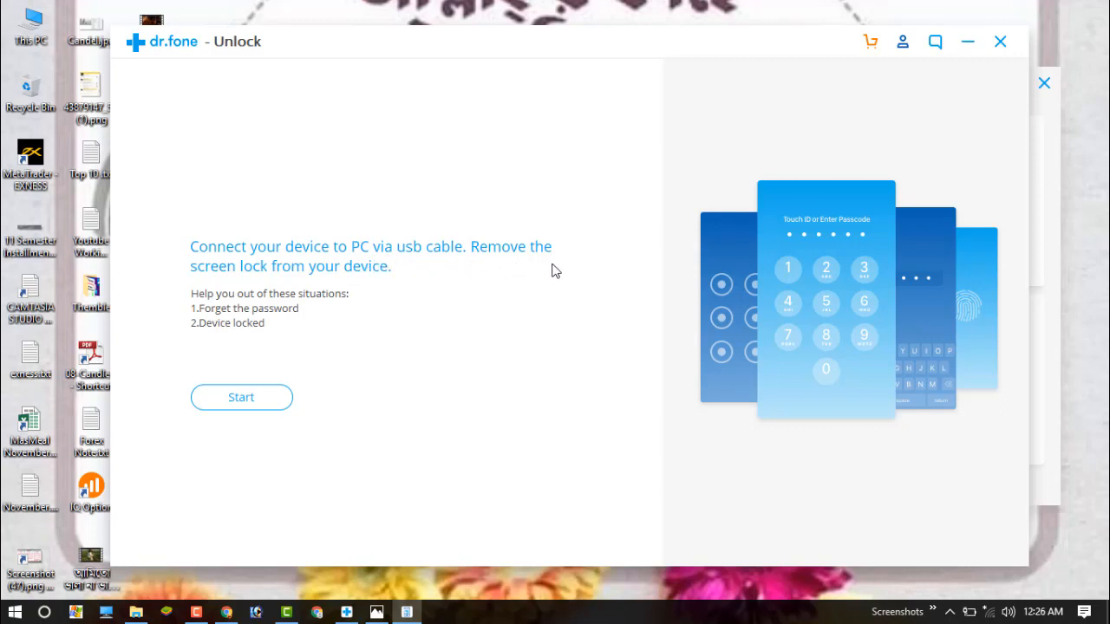
mouse_move(231, 286)
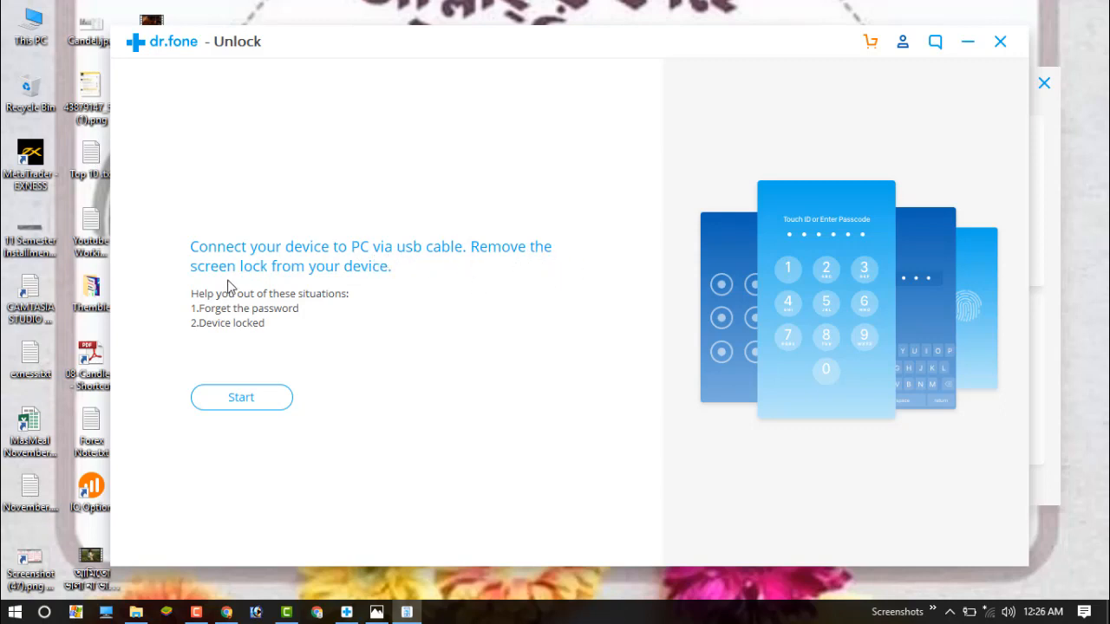
mouse_move(399, 286)
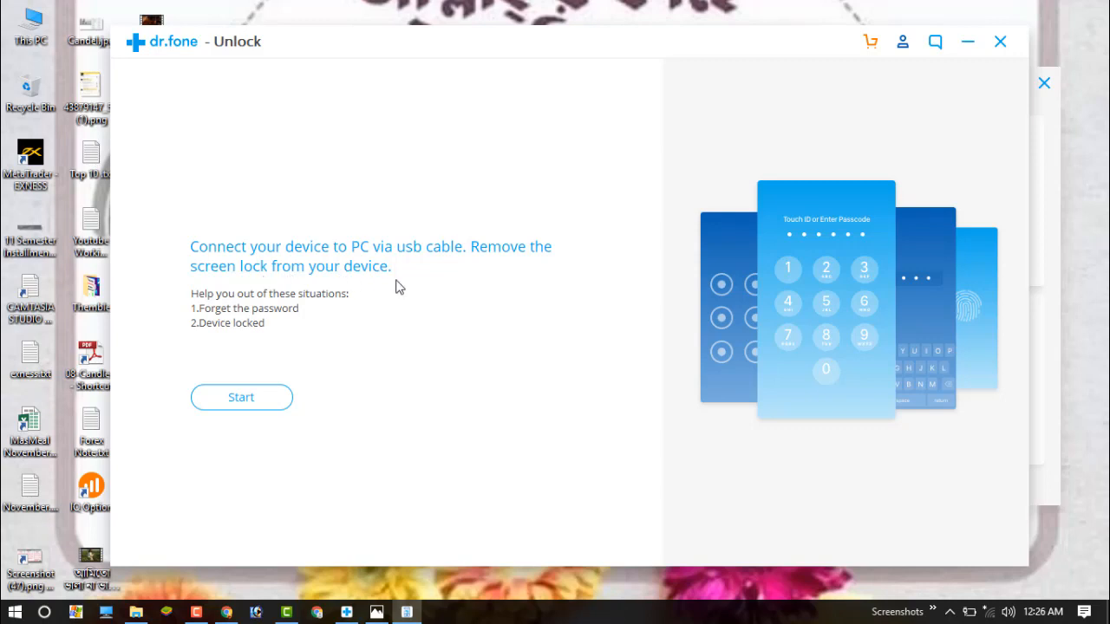
mouse_move(516, 333)
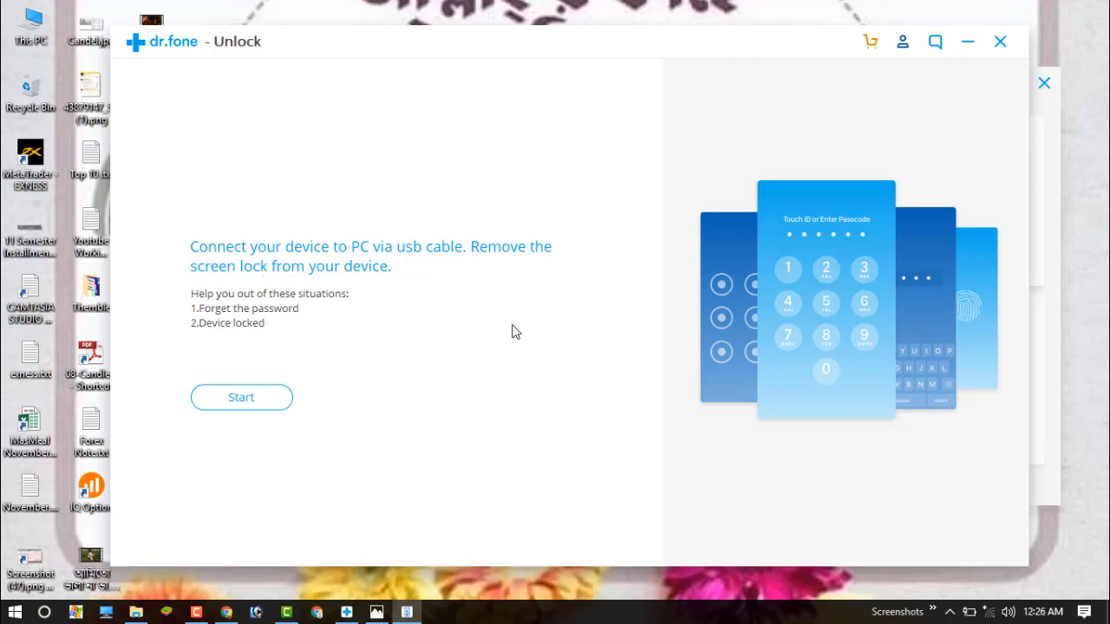
mouse_move(153, 365)
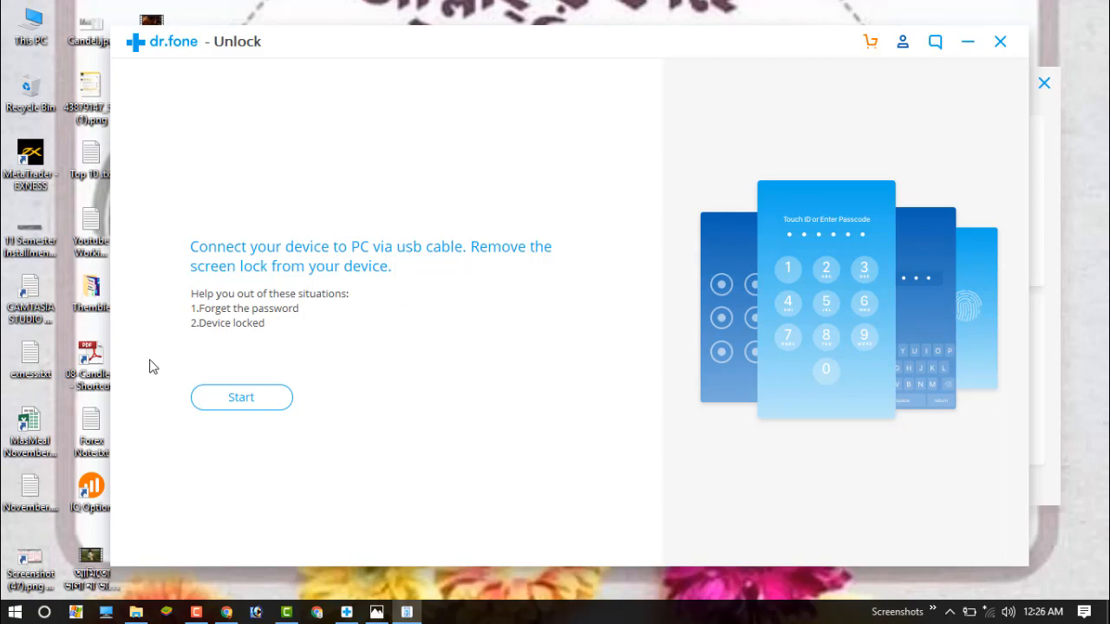
mouse_move(305, 301)
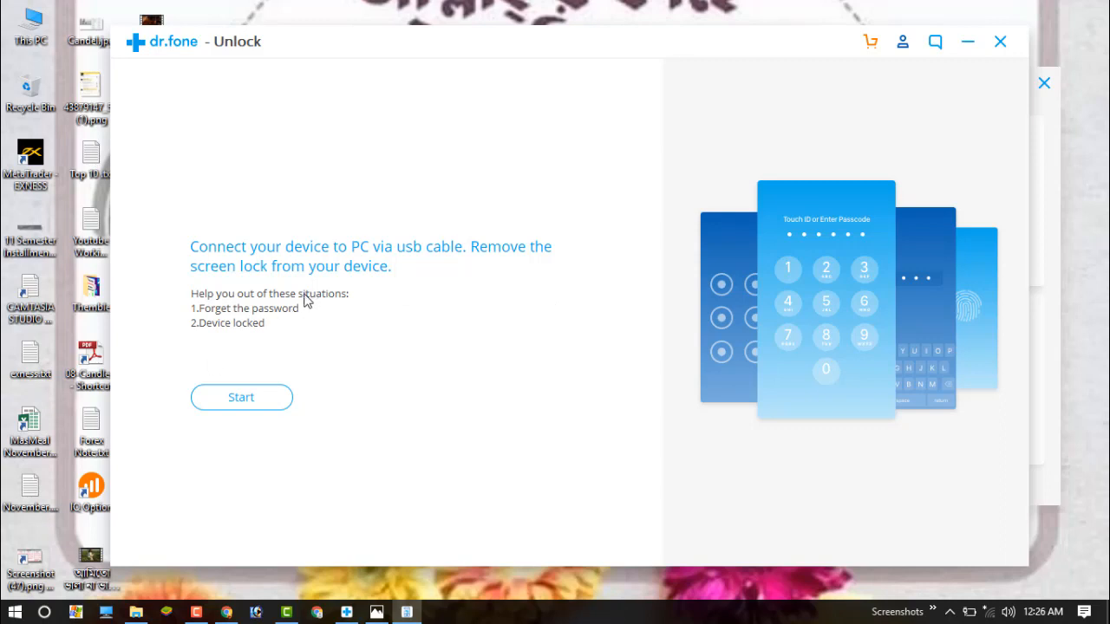
mouse_move(246, 314)
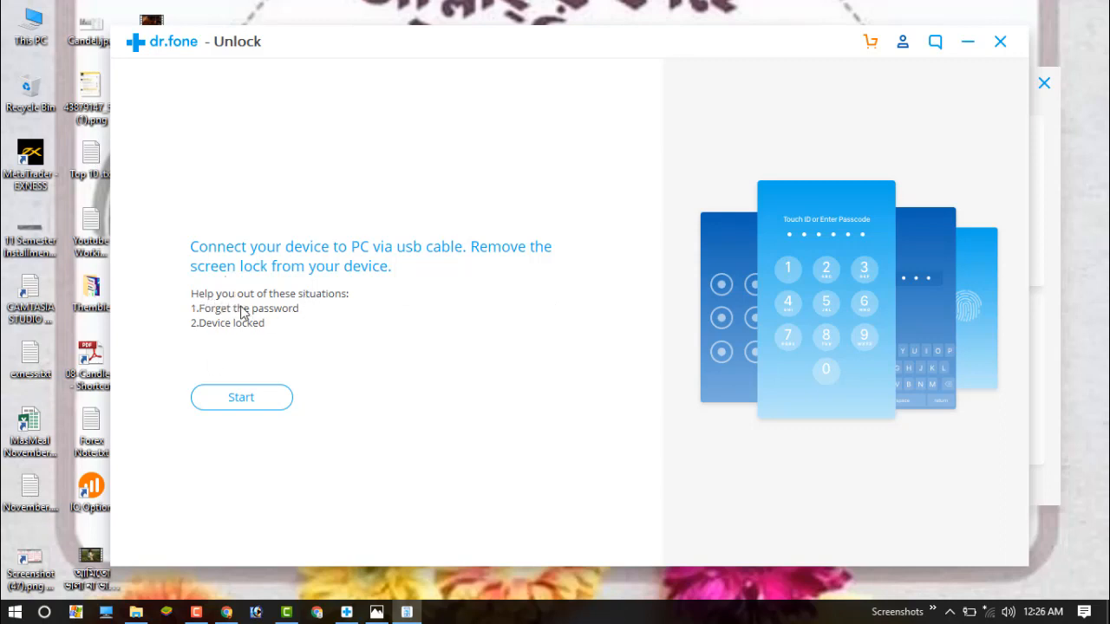
mouse_move(212, 305)
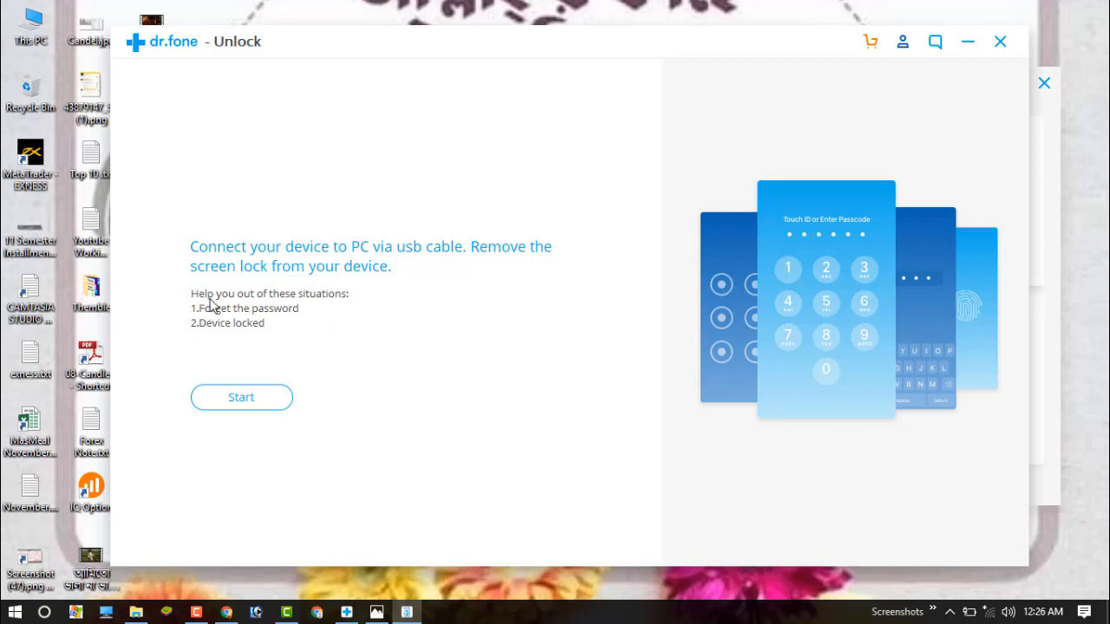
mouse_move(271, 321)
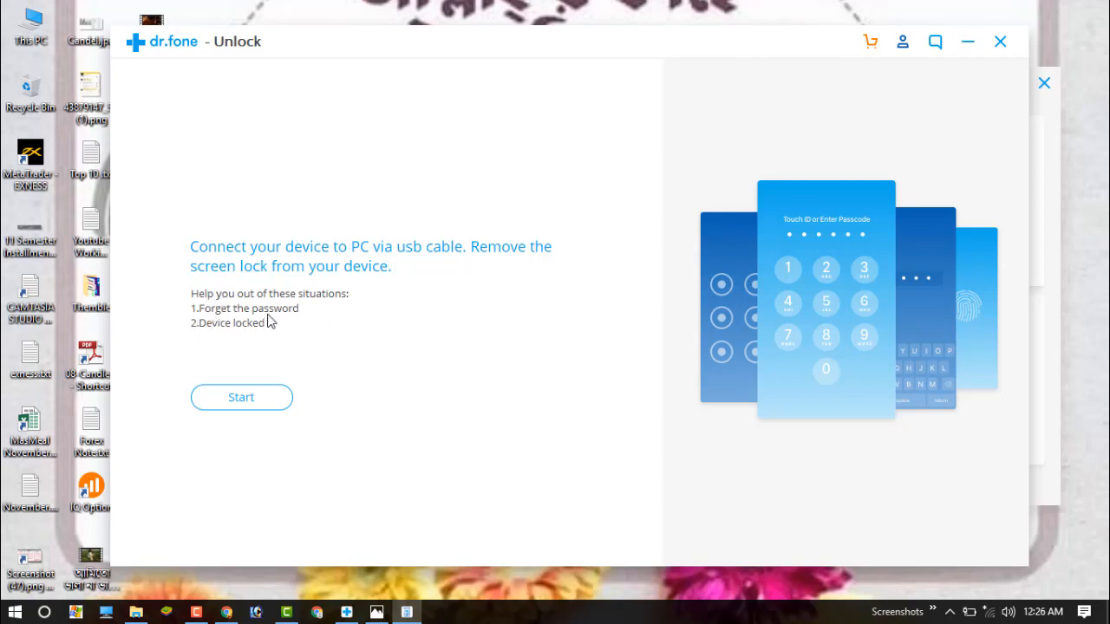
mouse_move(262, 339)
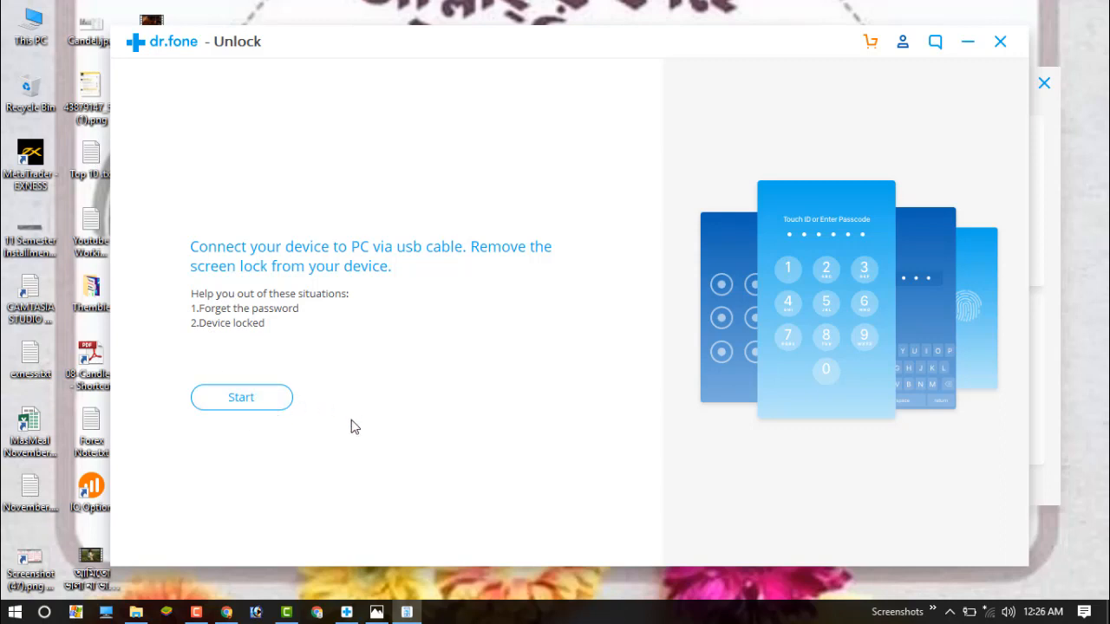
mouse_move(448, 397)
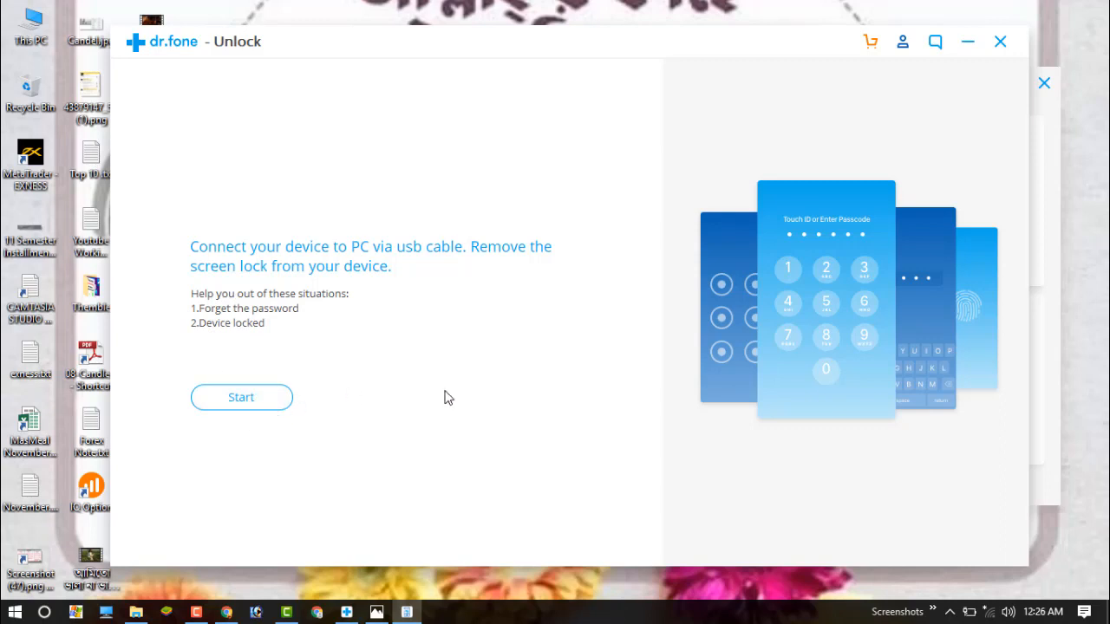
mouse_move(563, 385)
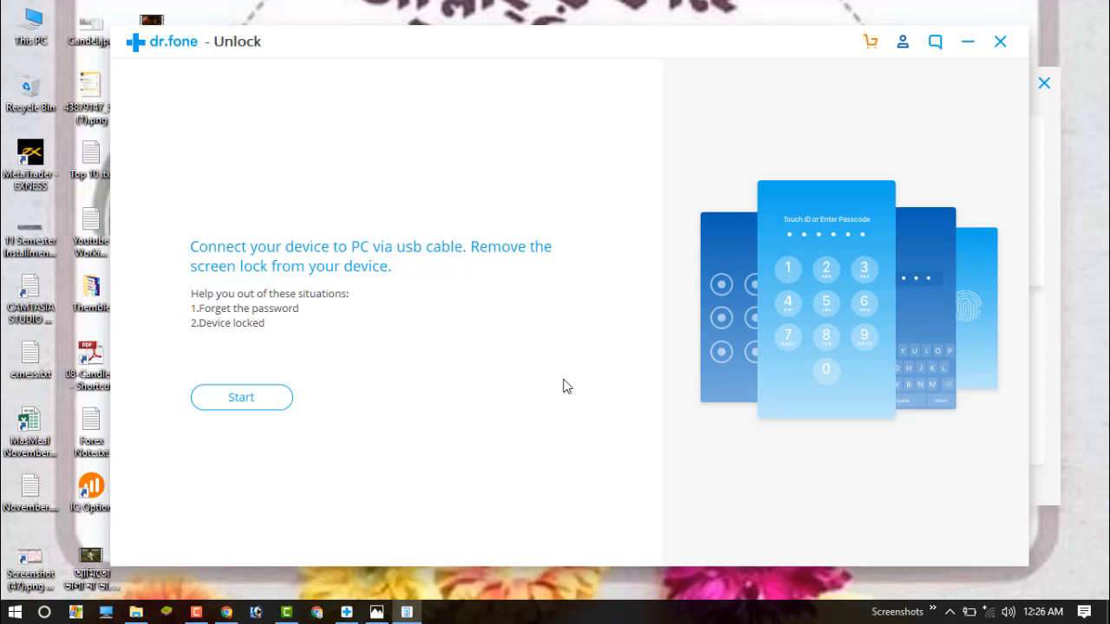
mouse_move(607, 402)
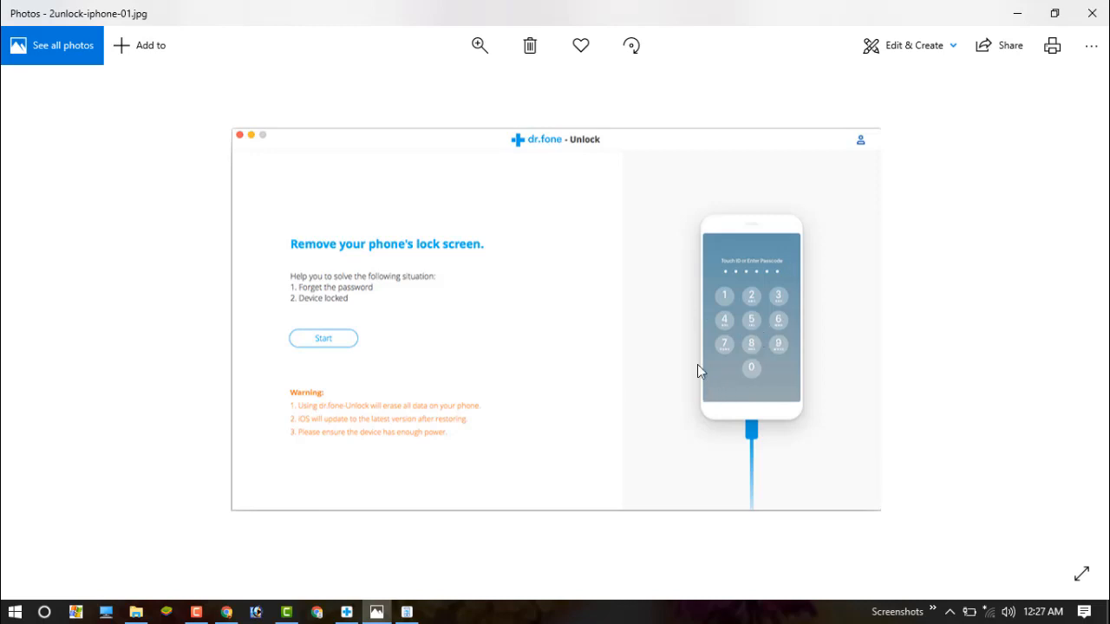
mouse_move(338, 283)
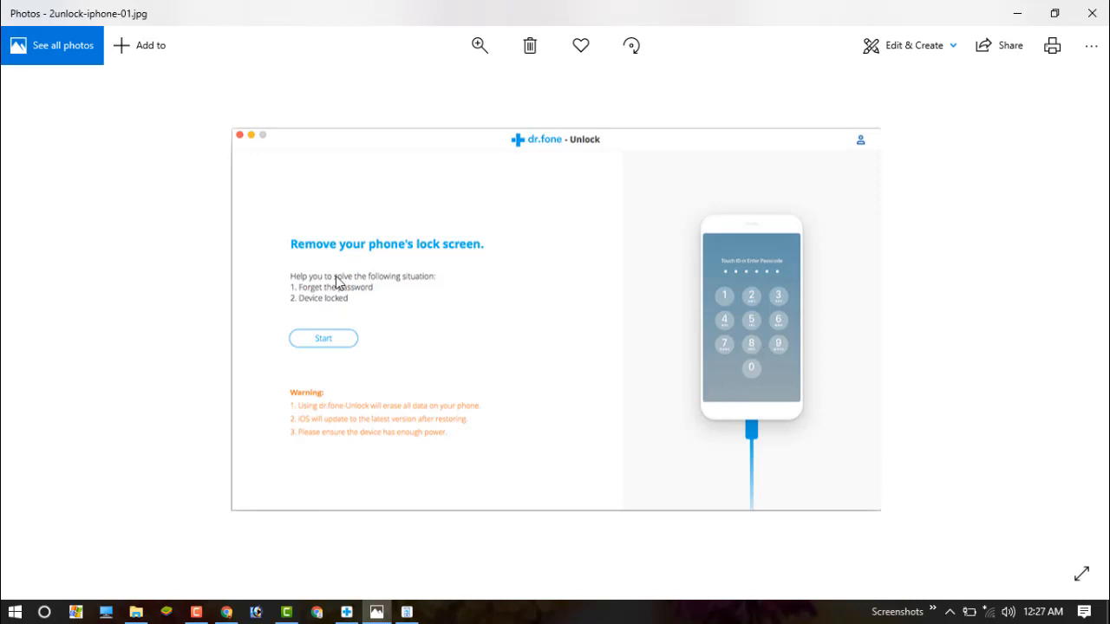
mouse_move(764, 347)
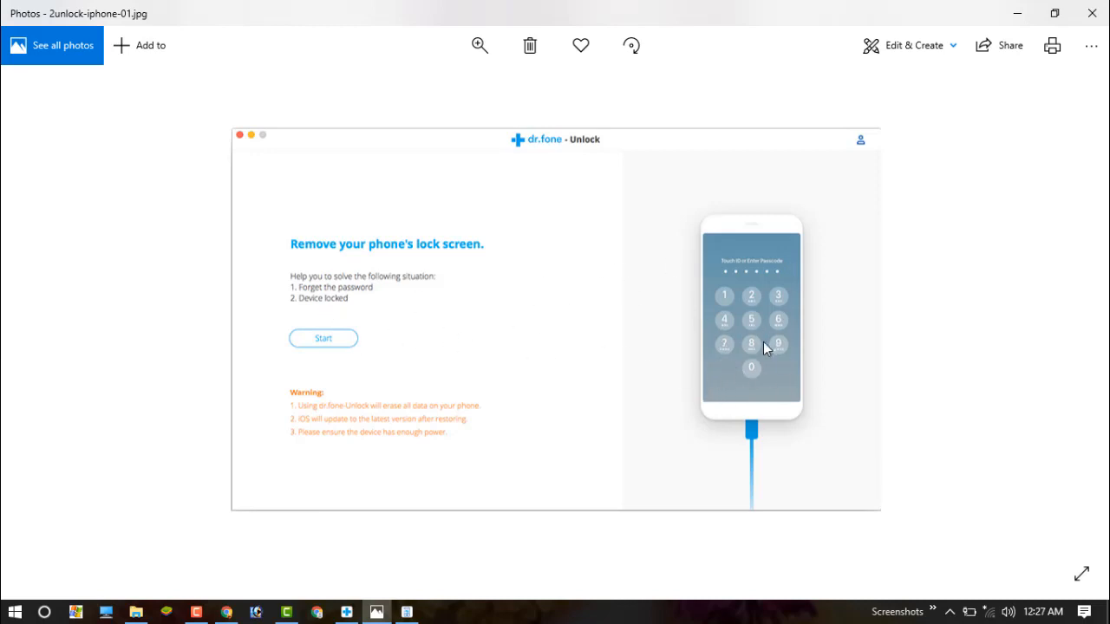
mouse_move(484, 264)
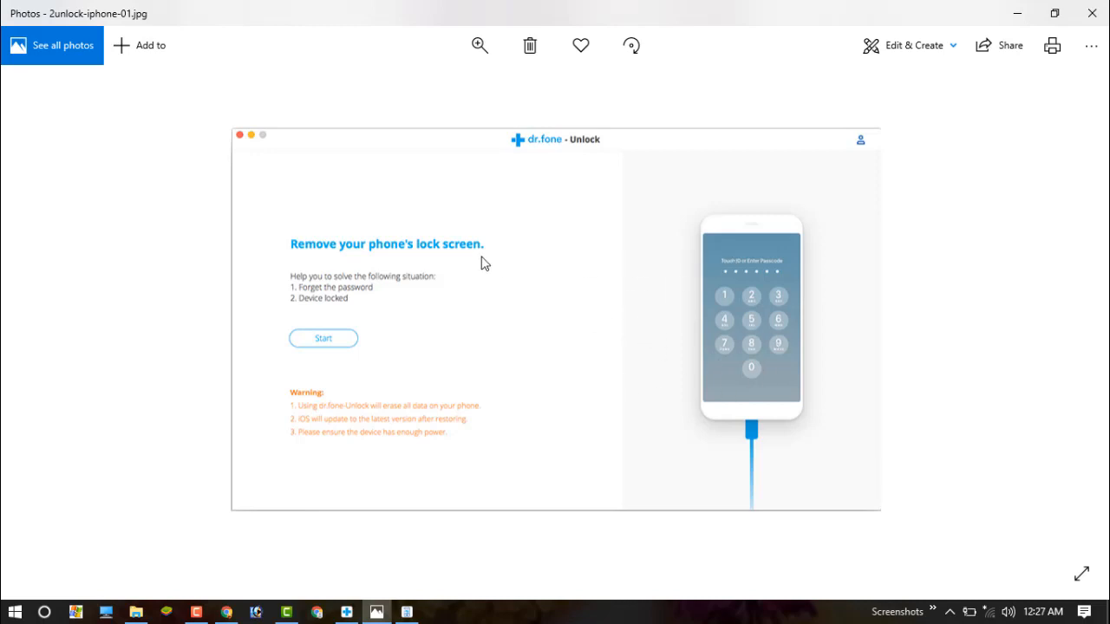
mouse_move(395, 347)
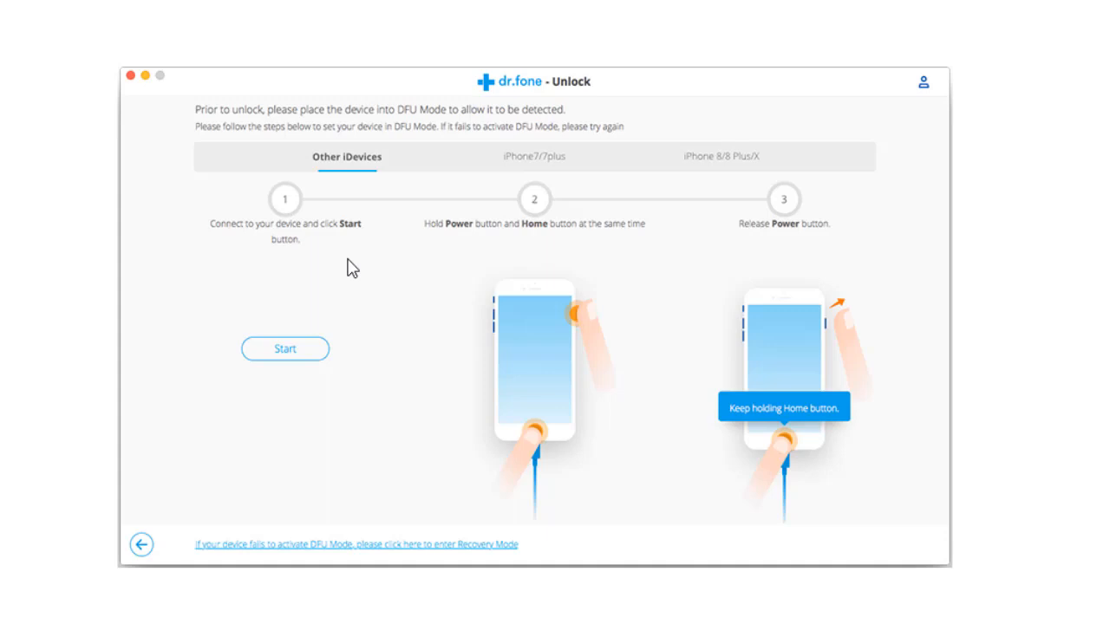
mouse_move(311, 232)
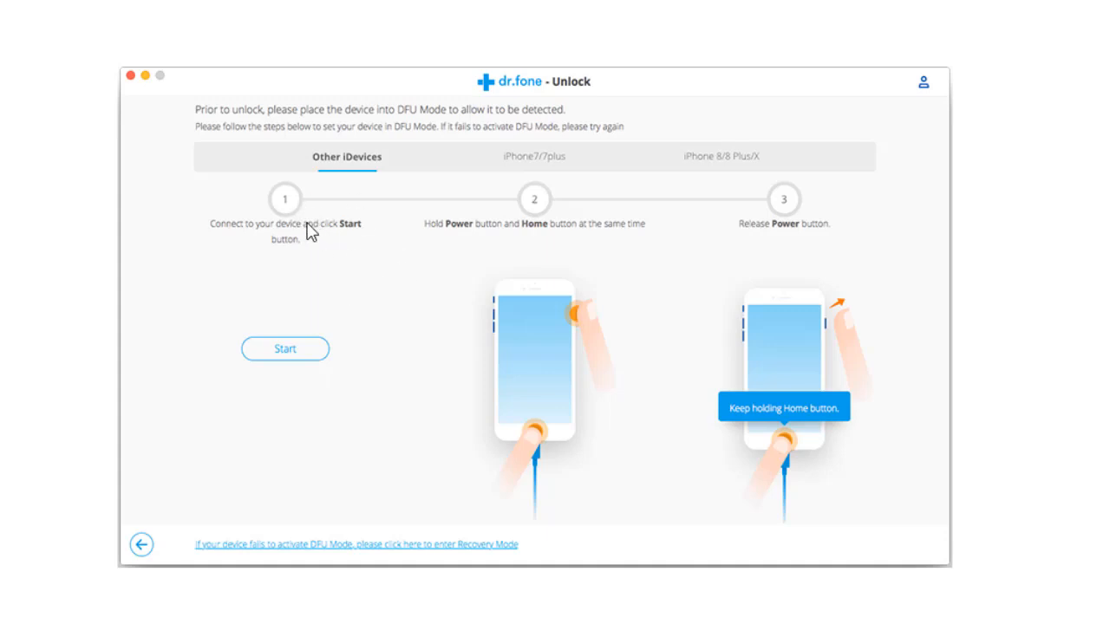
mouse_move(363, 241)
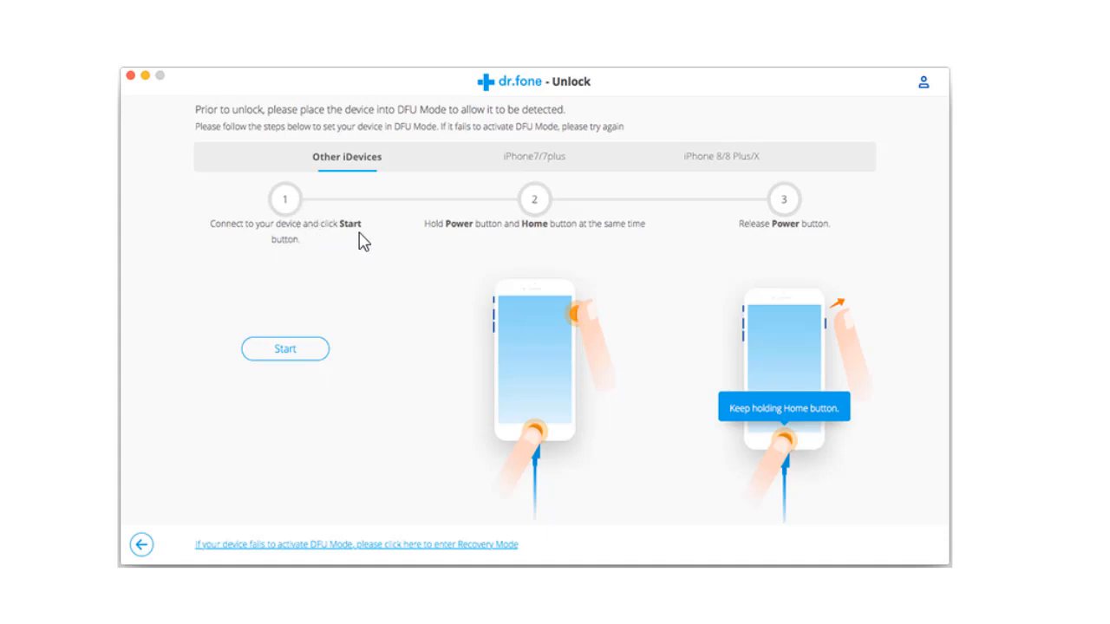
mouse_move(314, 240)
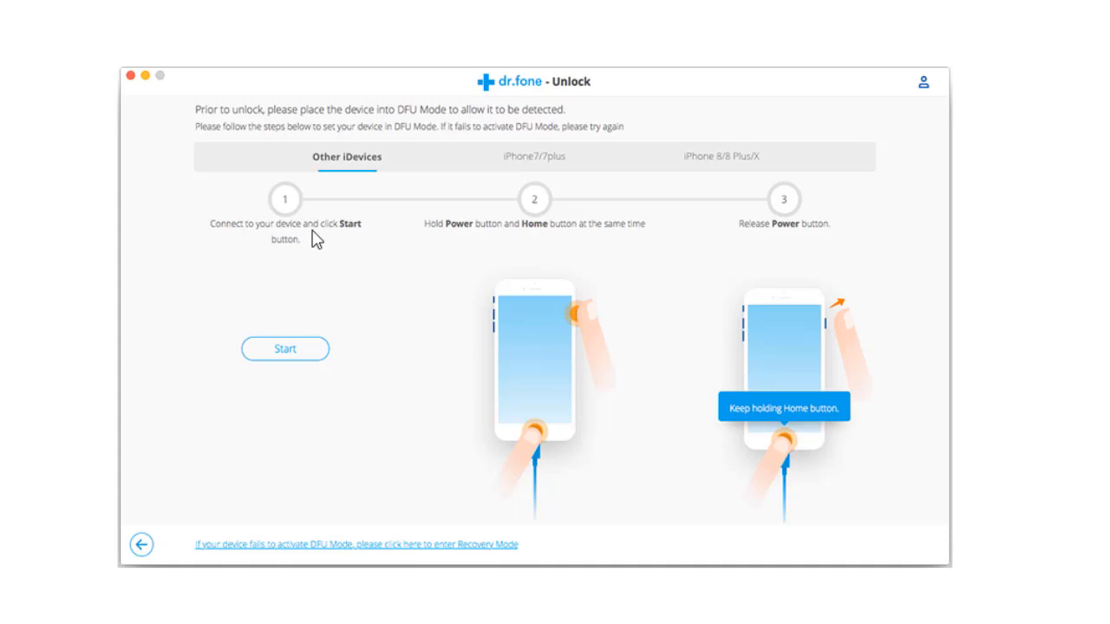
mouse_move(517, 239)
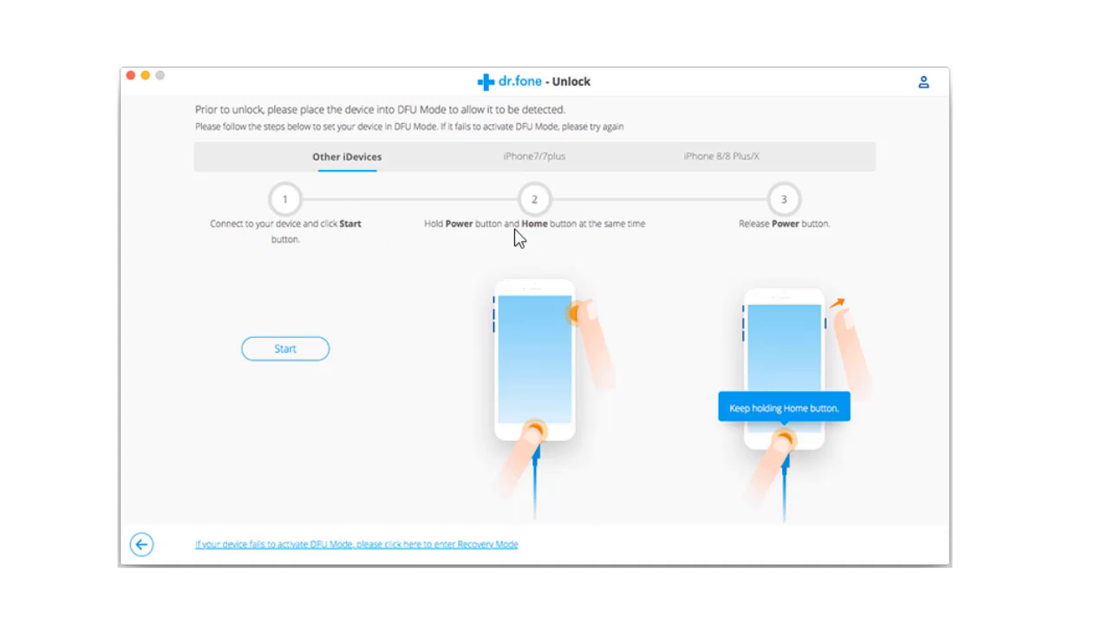
mouse_move(506, 243)
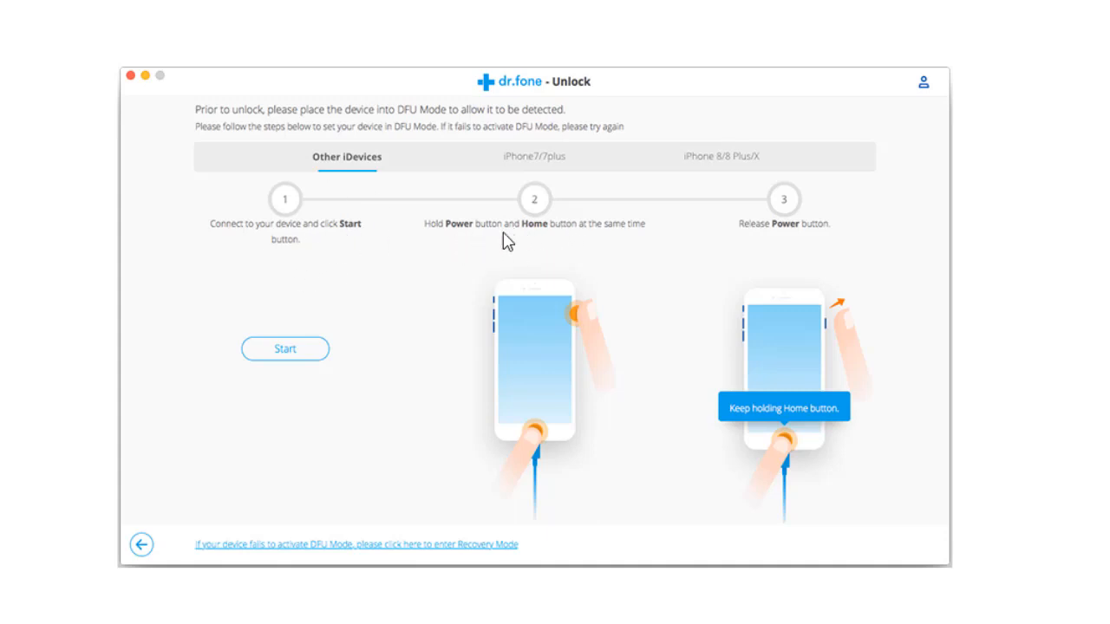
mouse_move(621, 276)
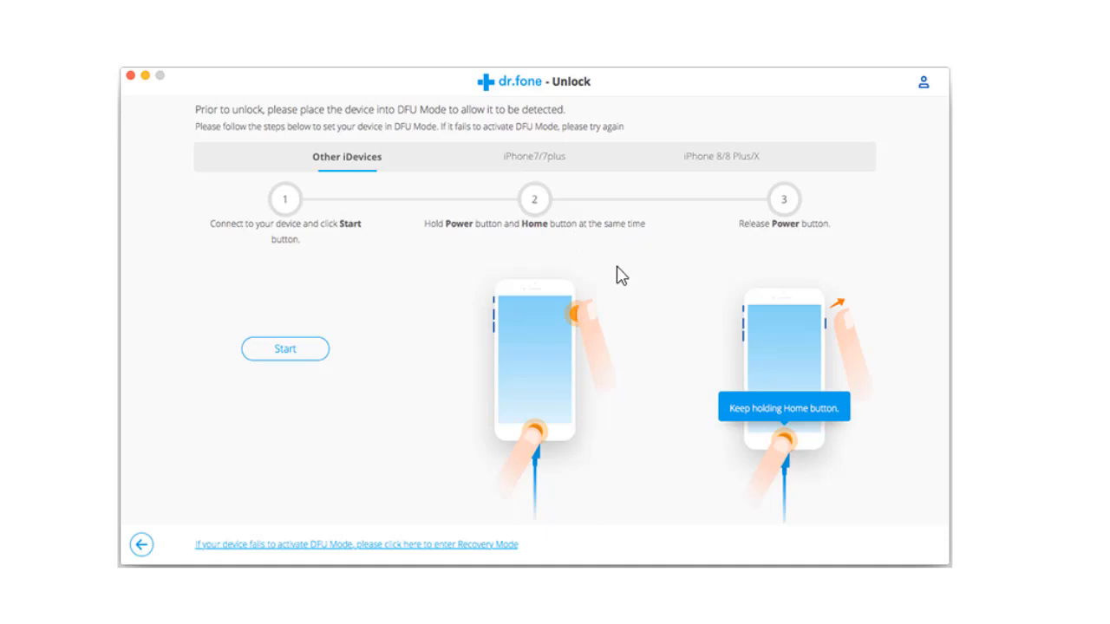
mouse_move(706, 347)
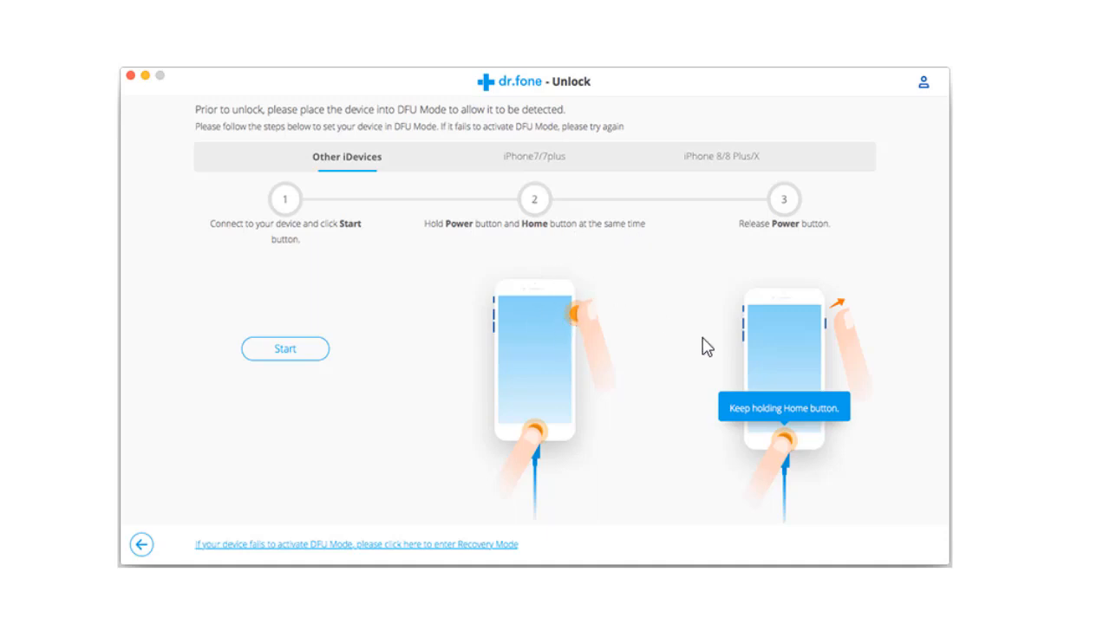
mouse_move(822, 437)
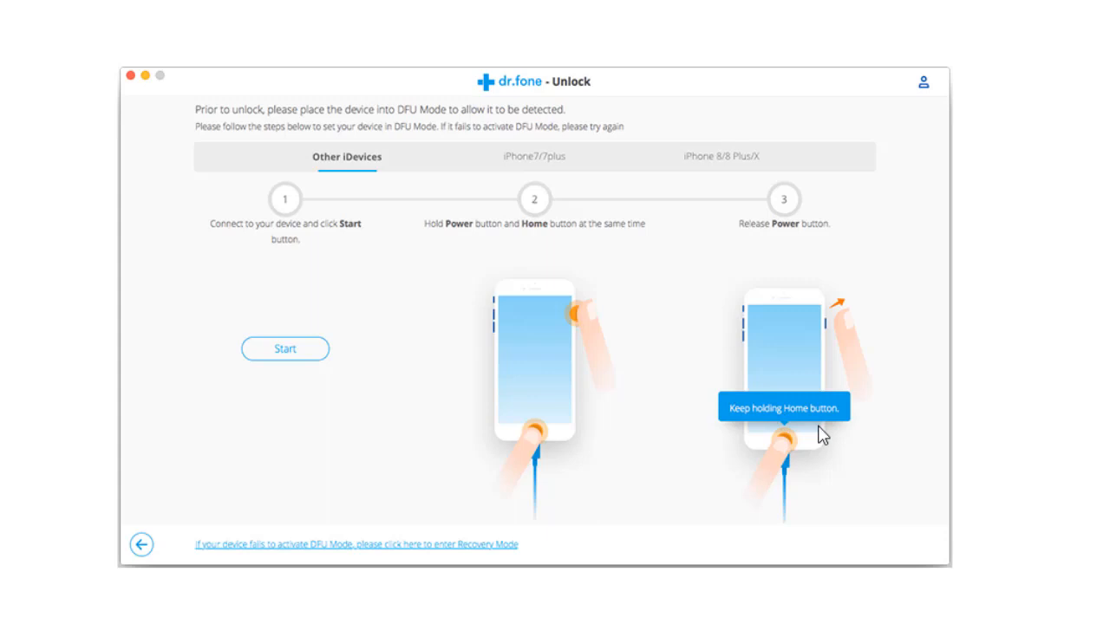
mouse_move(867, 397)
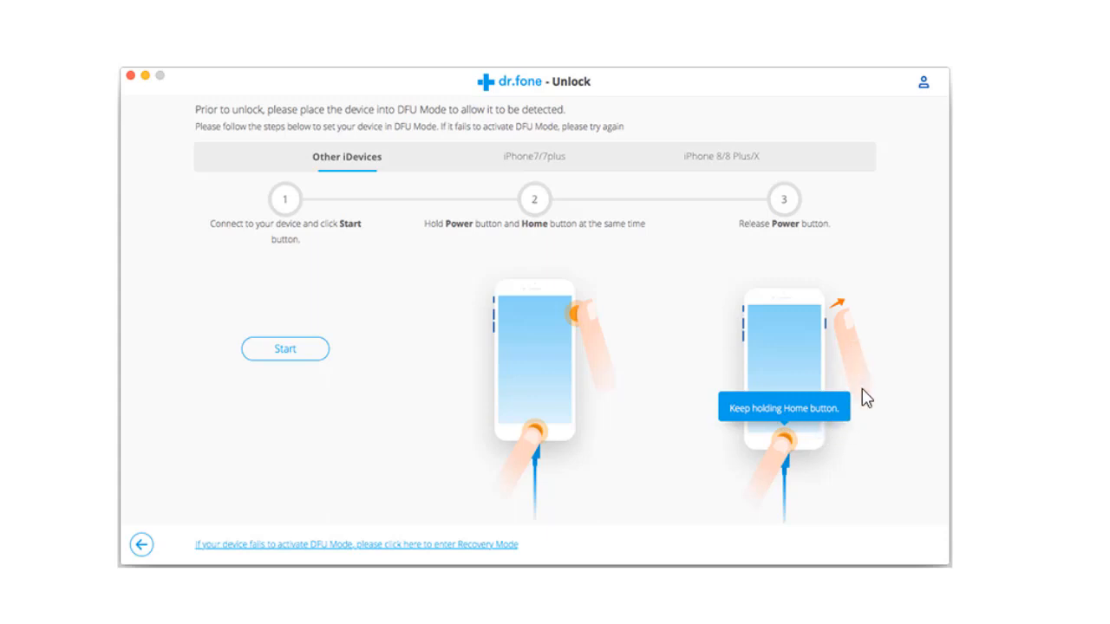